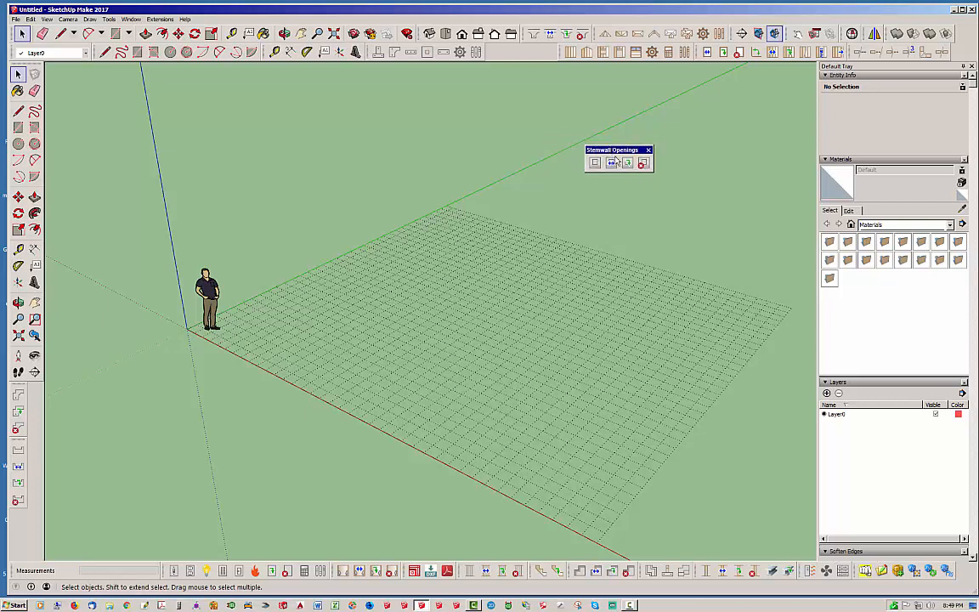
Step: Start the Foundation plugin's stemwall tool so its concrete stem wall and rebar options appear
{"action": "left_click", "coordinate": [641, 164]}
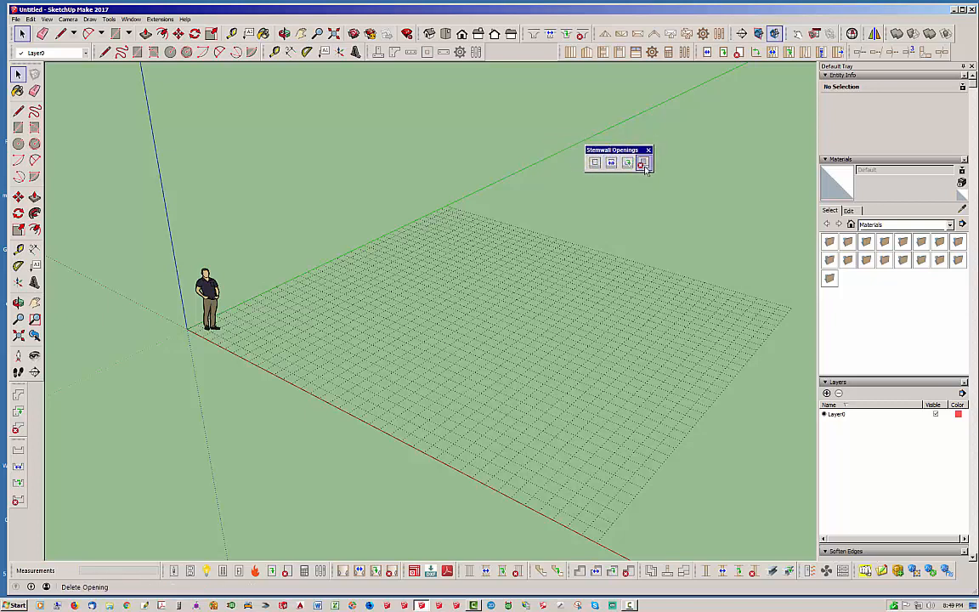
{"action": "mouse_move", "coordinate": [590, 163]}
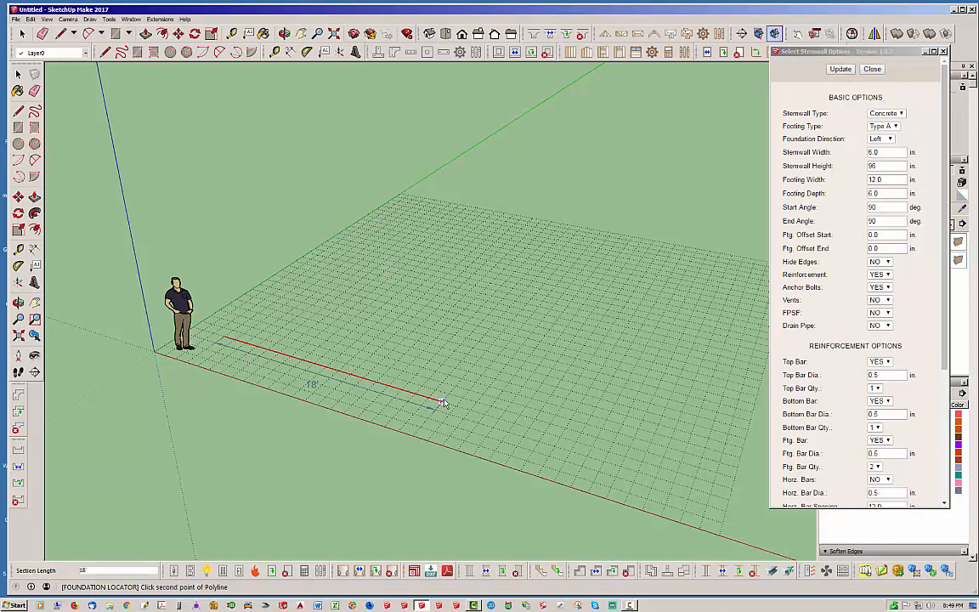
Step: Trace the L-shaped foundation outline corner by corner, creating stem wall FND1, and dismiss the settings
{"action": "left_click", "coordinate": [525, 306]}
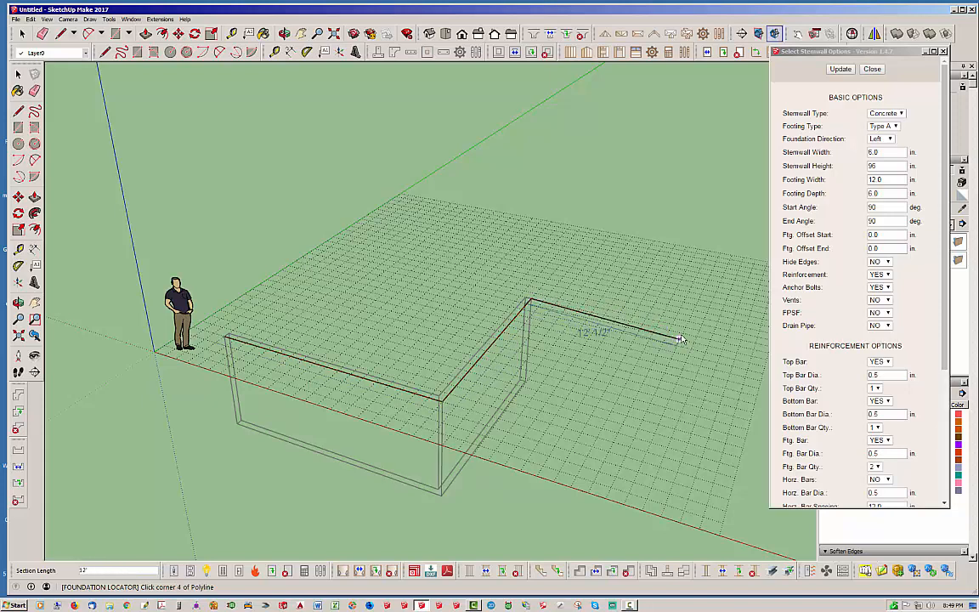
{"action": "left_click", "coordinate": [681, 335]}
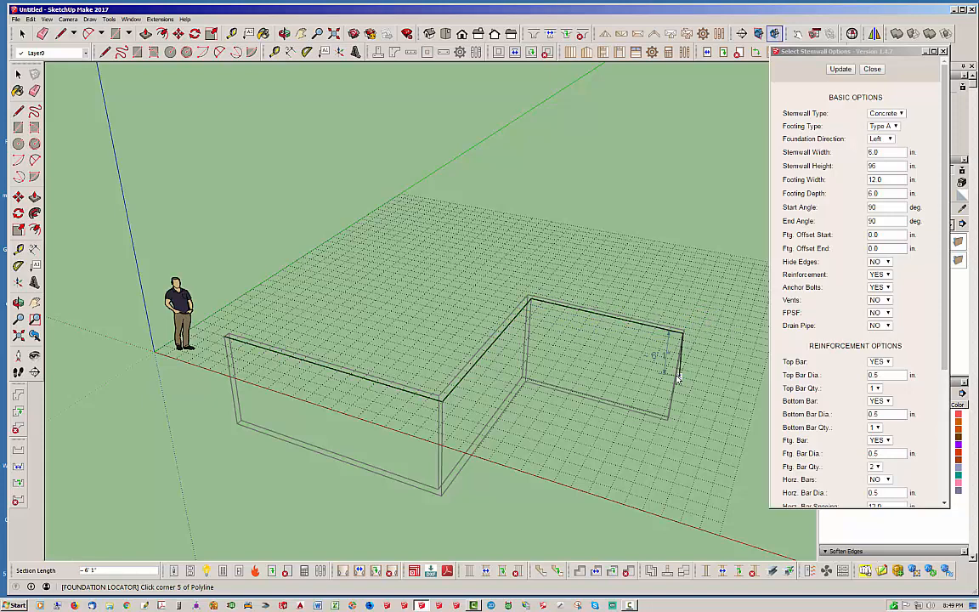
{"action": "left_click", "coordinate": [840, 68]}
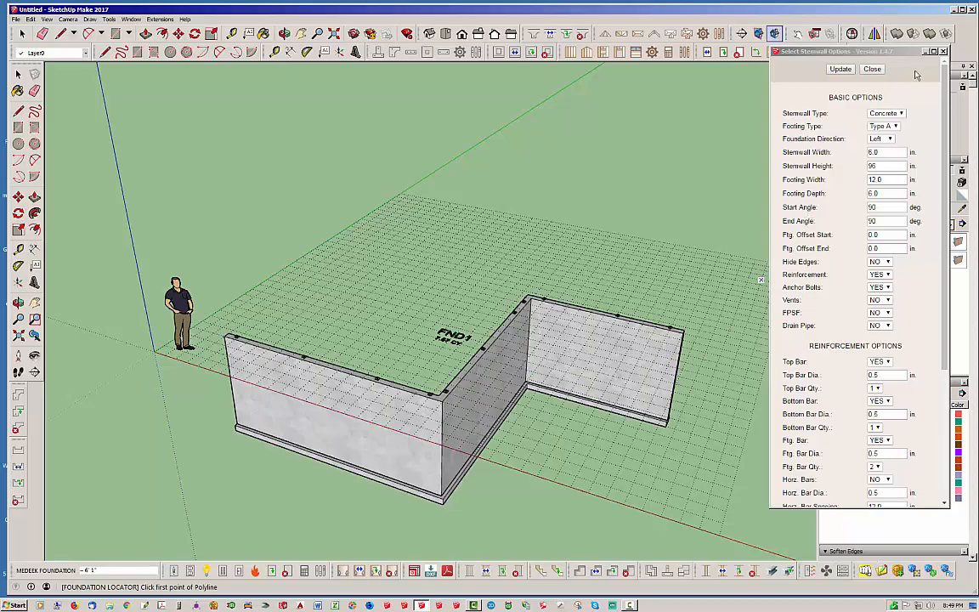
{"action": "left_click", "coordinate": [872, 70]}
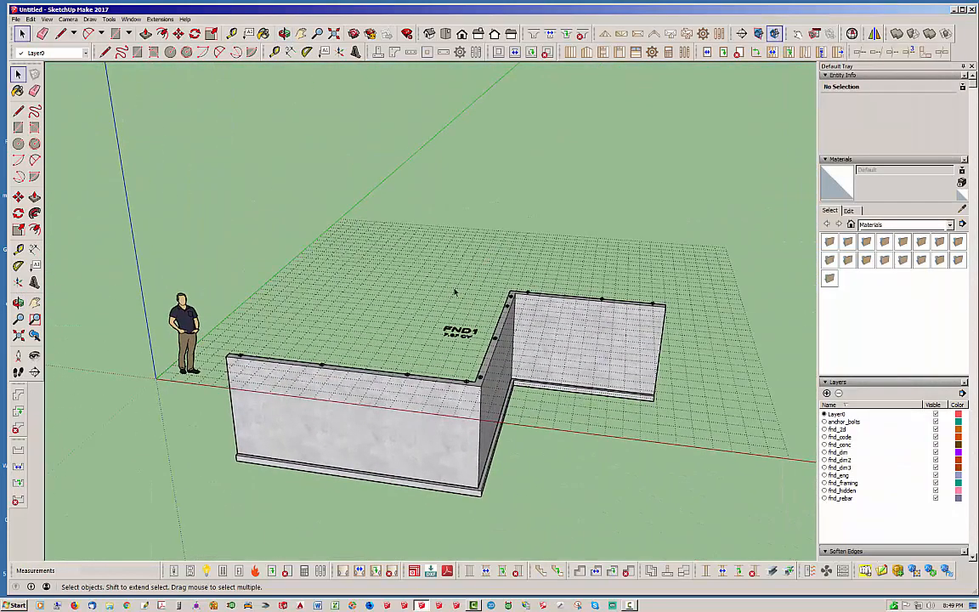
{"action": "mouse_move", "coordinate": [532, 162]}
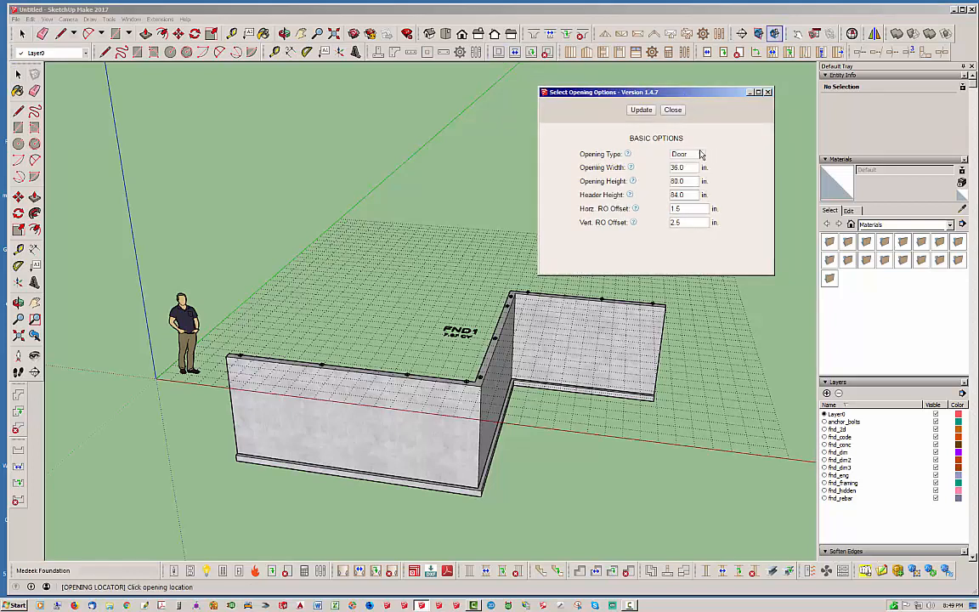
Step: Try the Window opening type, then set the opening type back to Door for the front wall
{"action": "left_click", "coordinate": [690, 153]}
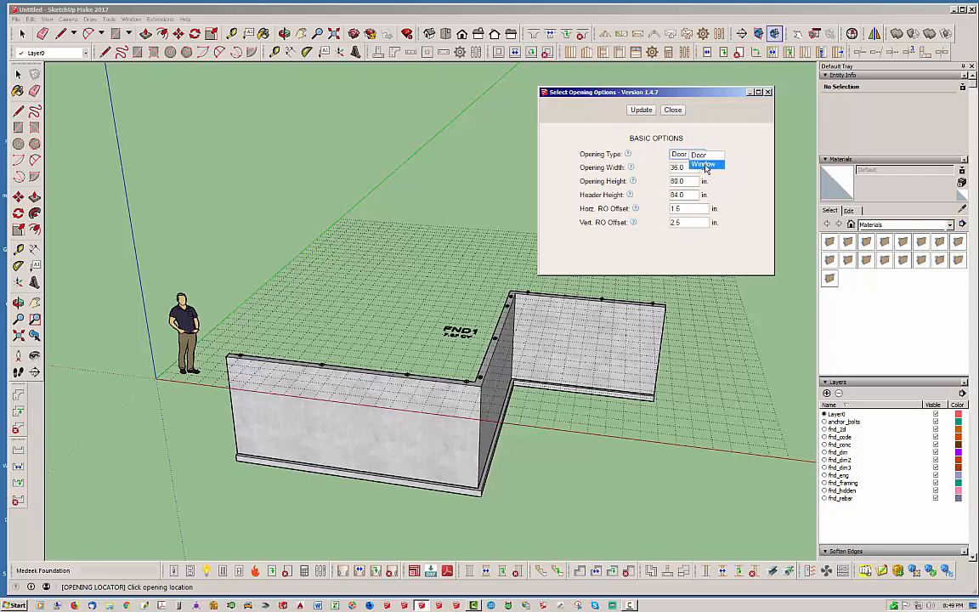
{"action": "left_click", "coordinate": [704, 163]}
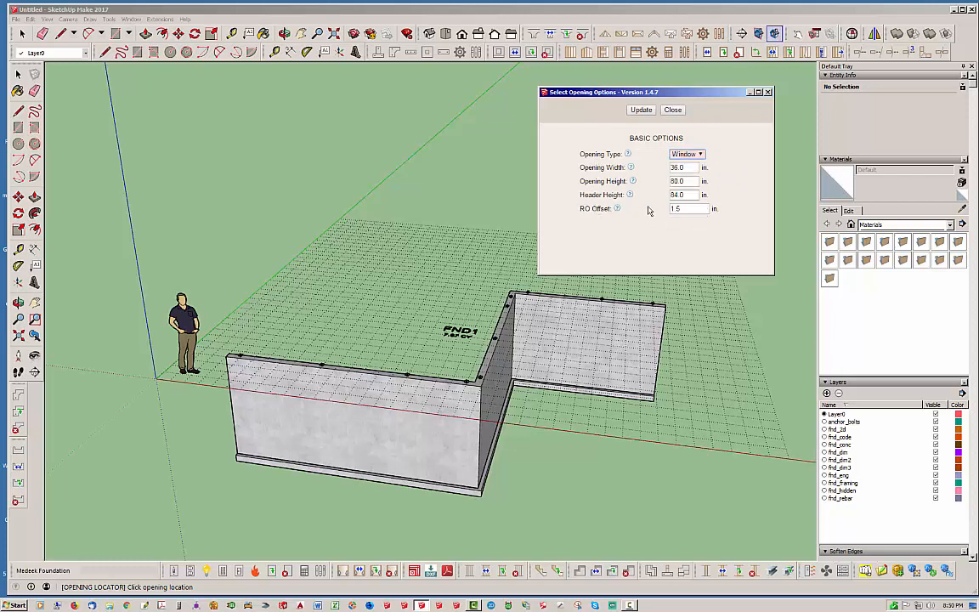
{"action": "left_click", "coordinate": [688, 209]}
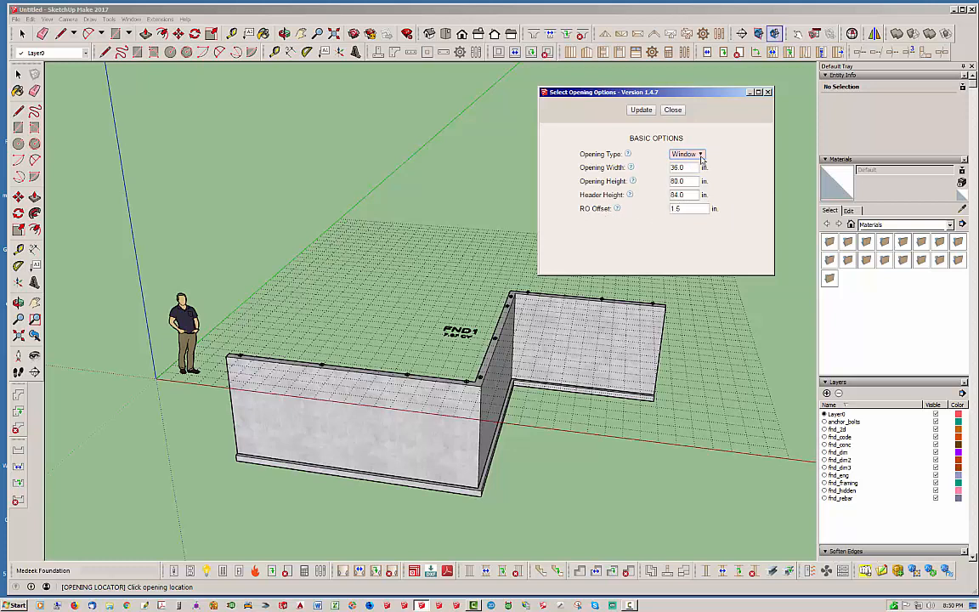
{"action": "left_click", "coordinate": [697, 153]}
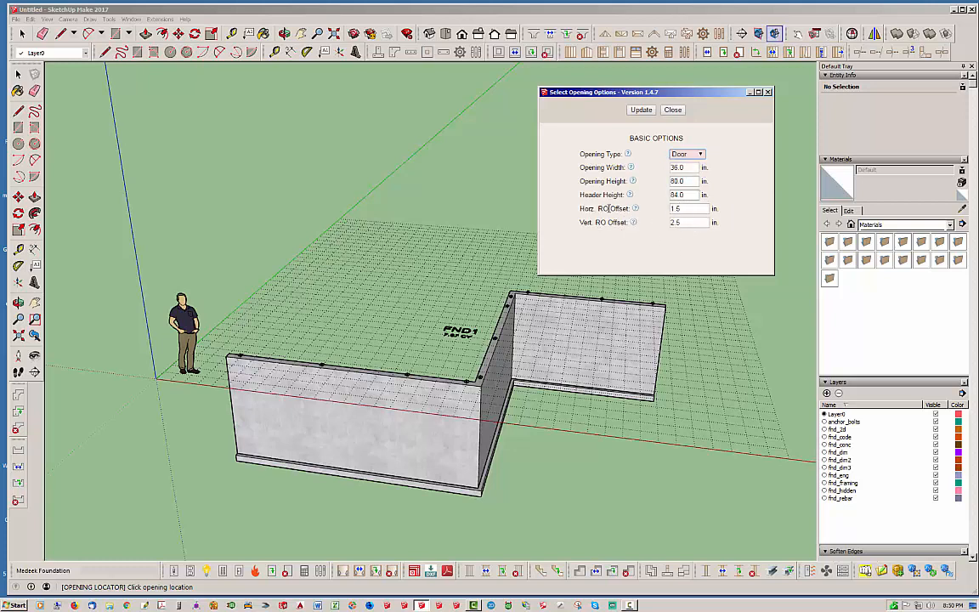
{"action": "mouse_move", "coordinate": [615, 238]}
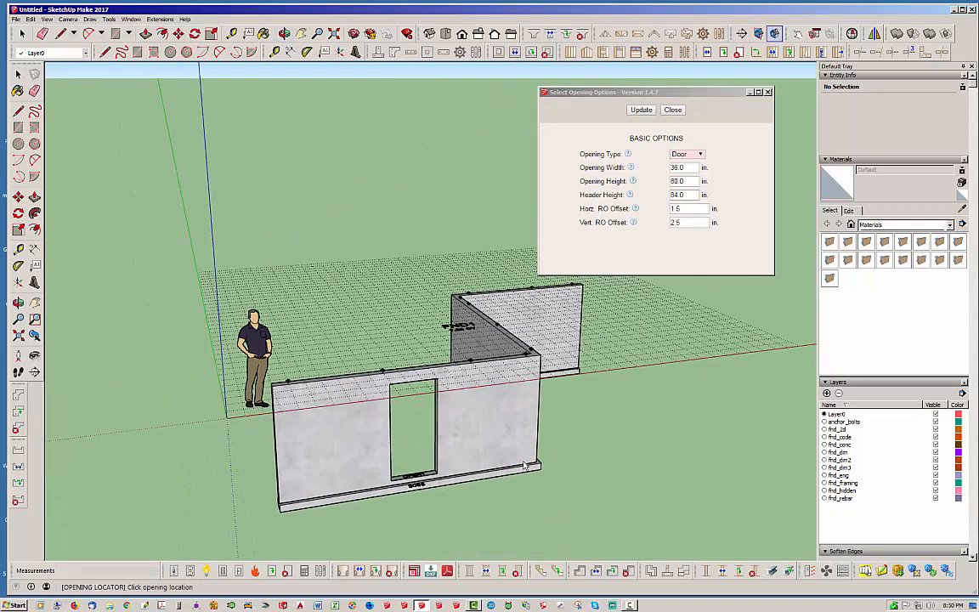
Step: Dismiss the opening options, leaving the 3068 door opening in the front wall
{"action": "left_click", "coordinate": [673, 108]}
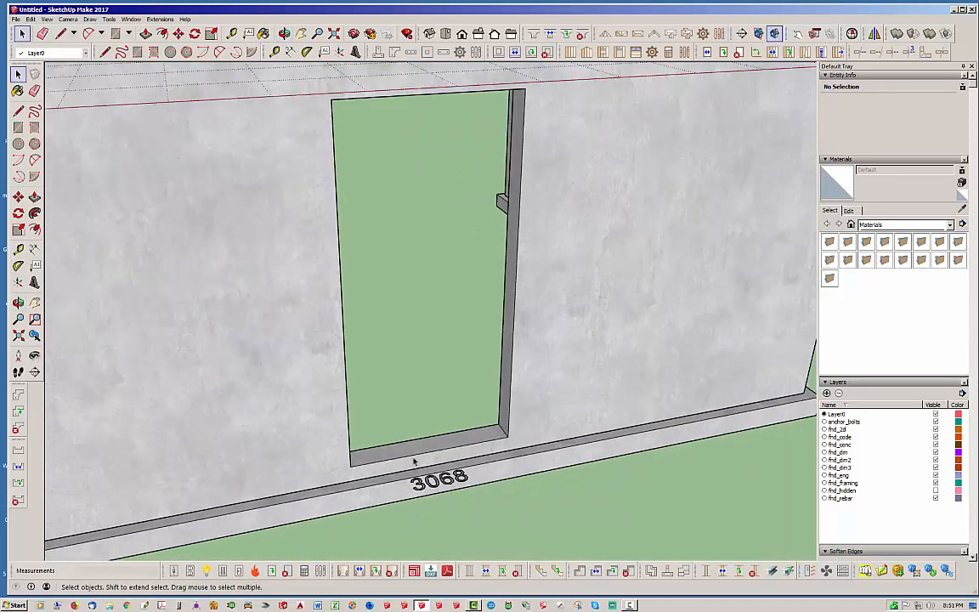
{"action": "mouse_move", "coordinate": [490, 444]}
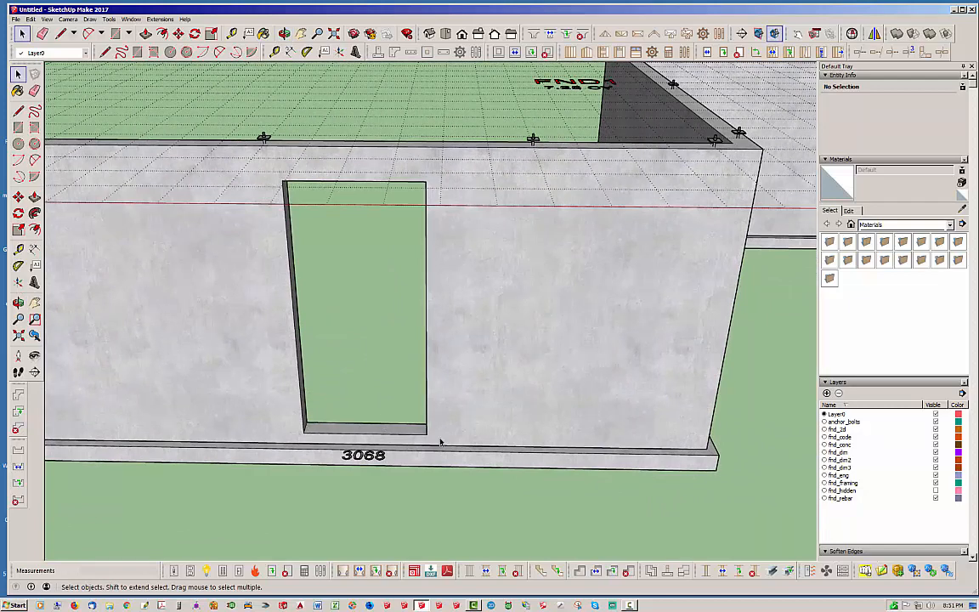
{"action": "mouse_move", "coordinate": [416, 385]}
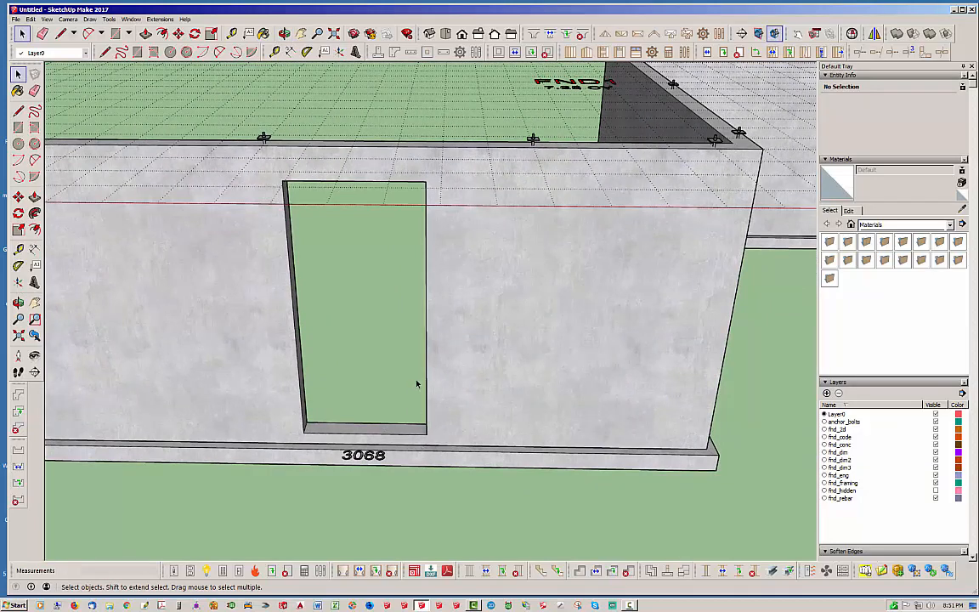
{"action": "mouse_move", "coordinate": [442, 311]}
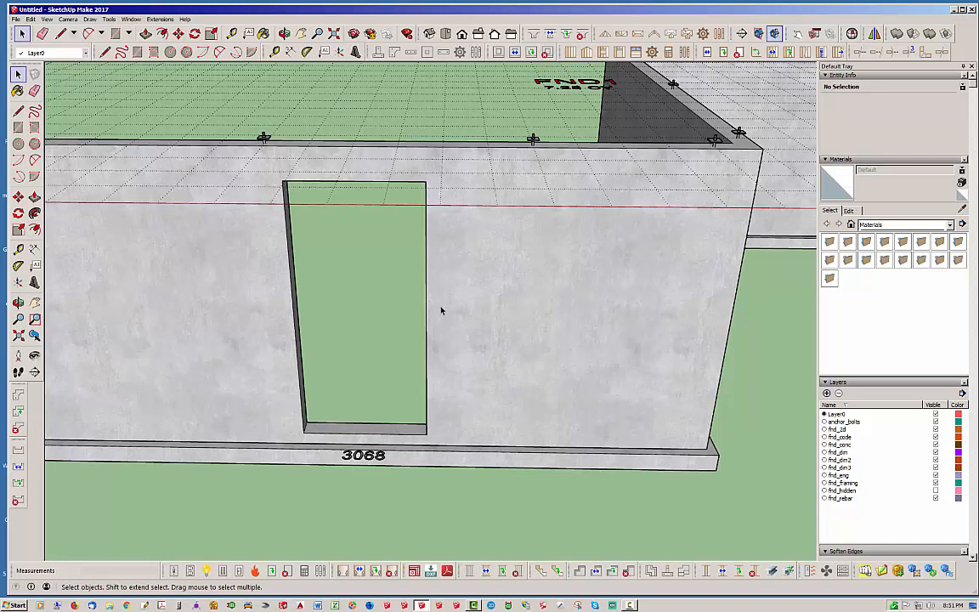
Step: Edit door opening OPEN1's settings, change its header height and apply the update
{"action": "left_click", "coordinate": [529, 49]}
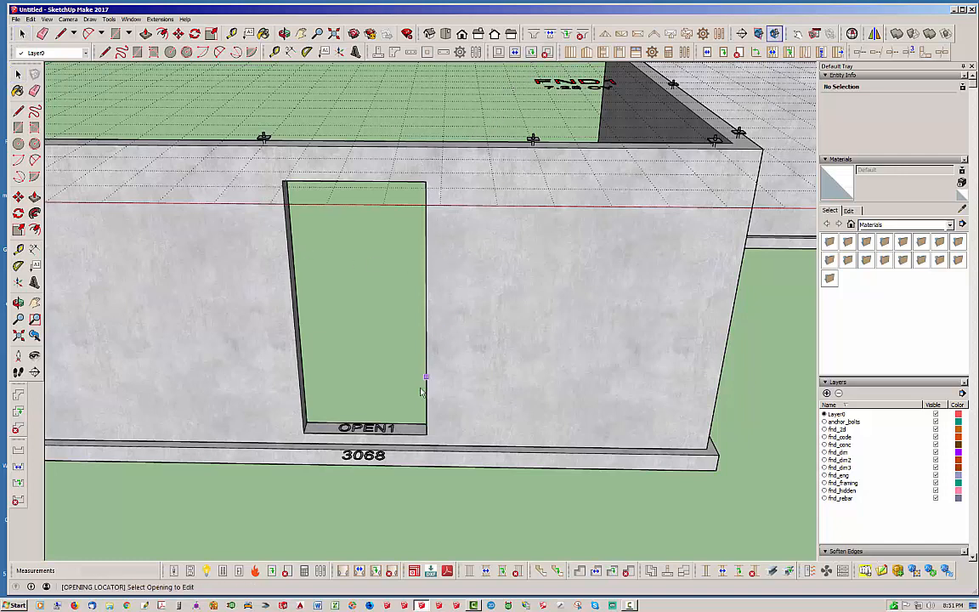
{"action": "left_click", "coordinate": [369, 434]}
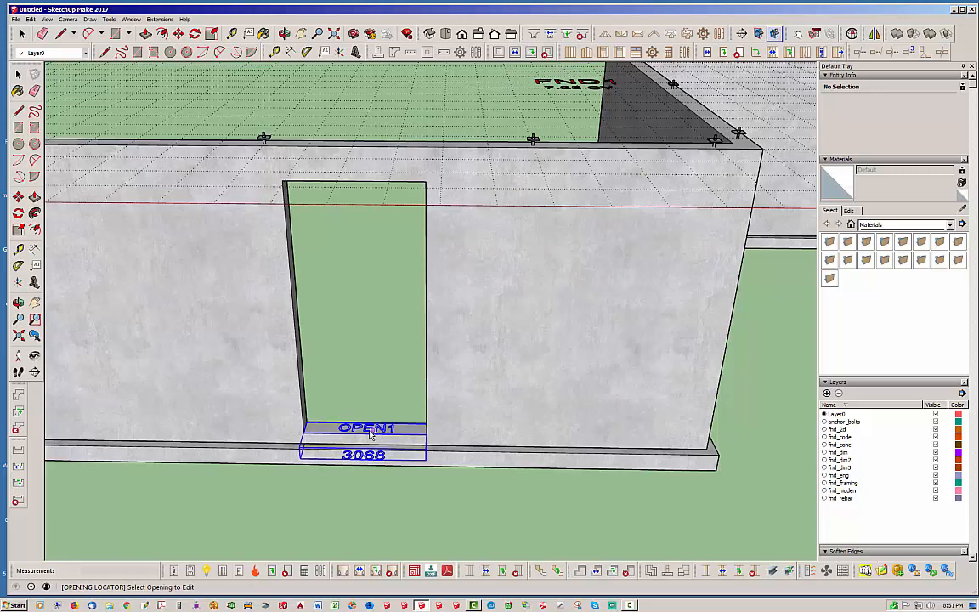
{"action": "double_click", "coordinate": [365, 432]}
{"action": "type", "text": "80"}
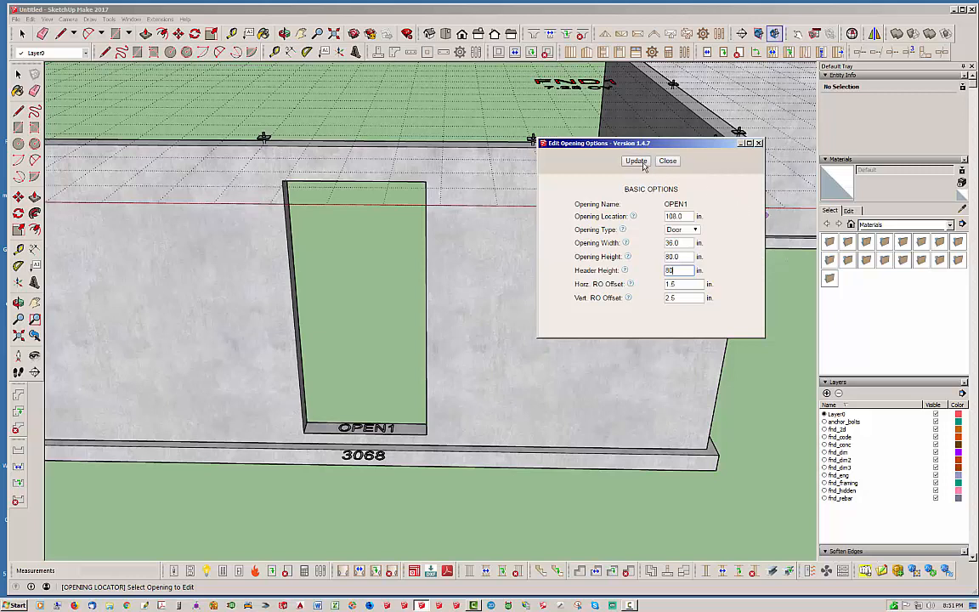
{"action": "left_click", "coordinate": [636, 160]}
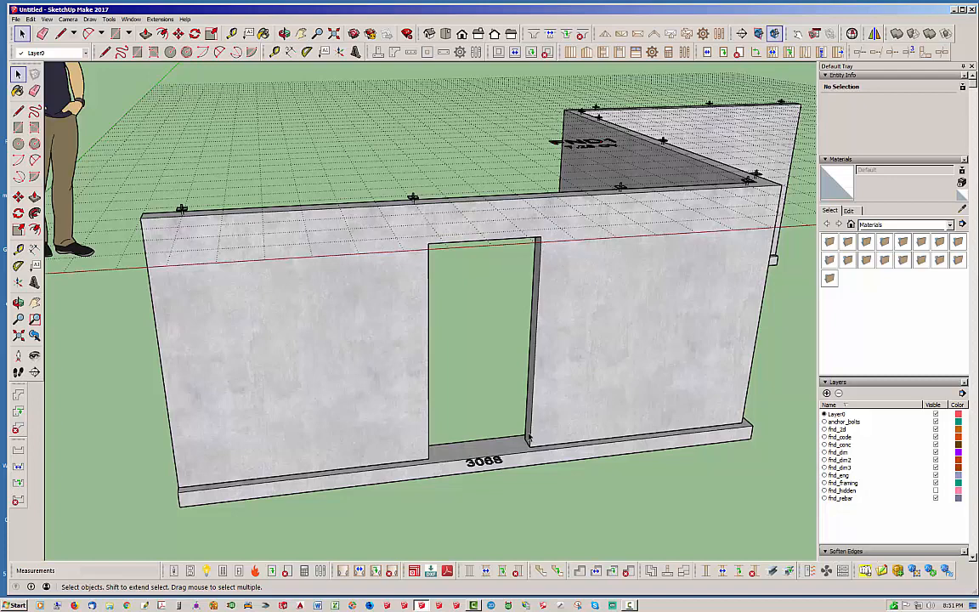
Step: Measure the 6' 10 1/2" wall height beside the door, then set OPEN1's vertical RO offset to 6.5
{"action": "left_click", "coordinate": [291, 51]}
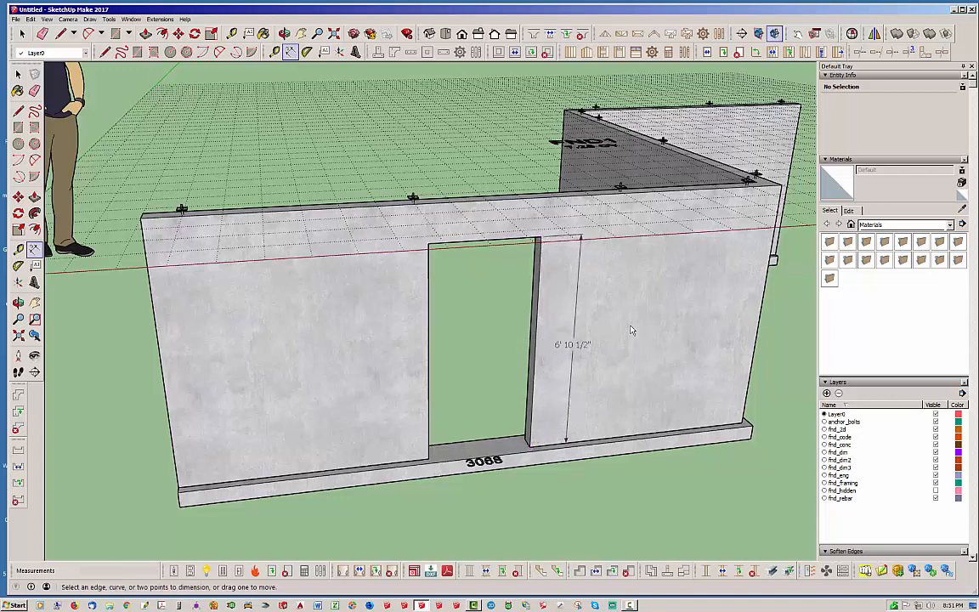
{"action": "left_click", "coordinate": [571, 344]}
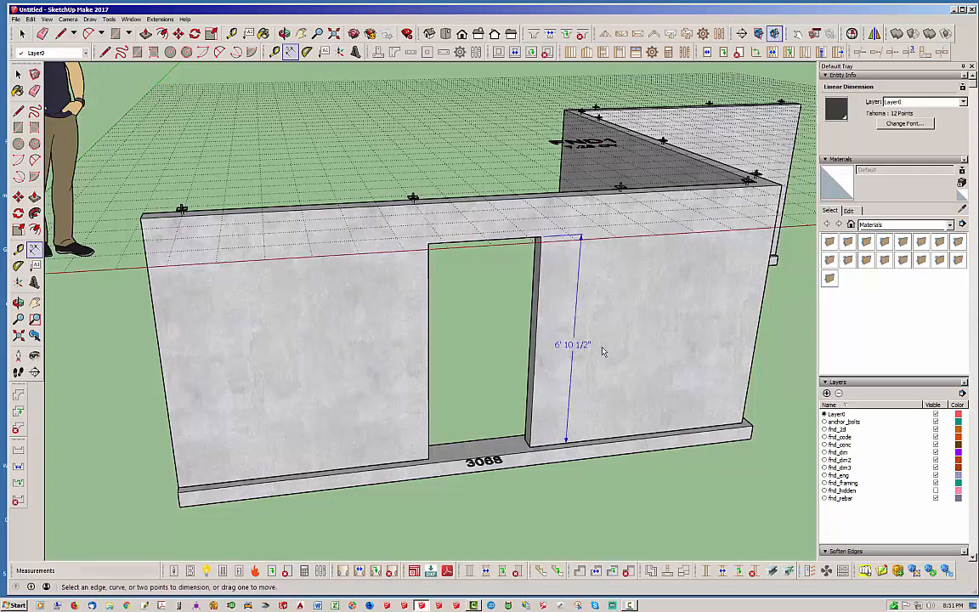
{"action": "left_click", "coordinate": [529, 49]}
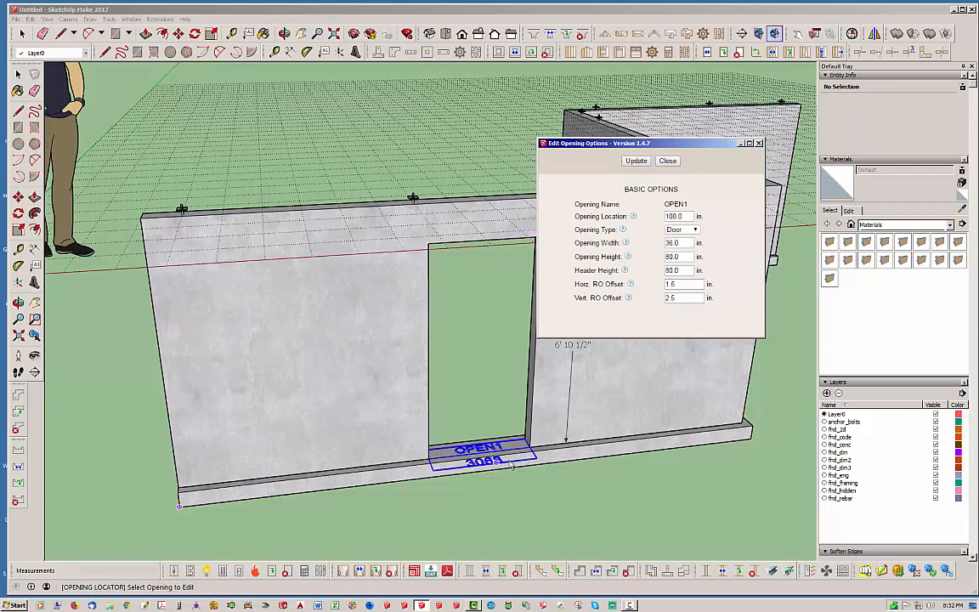
{"action": "left_click", "coordinate": [683, 298]}
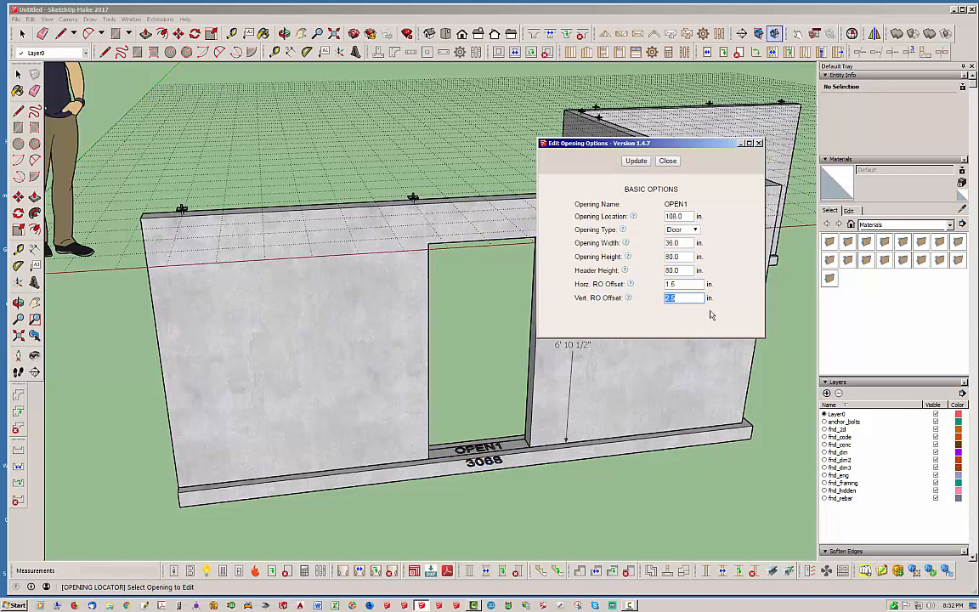
{"action": "type", "text": "6.5"}
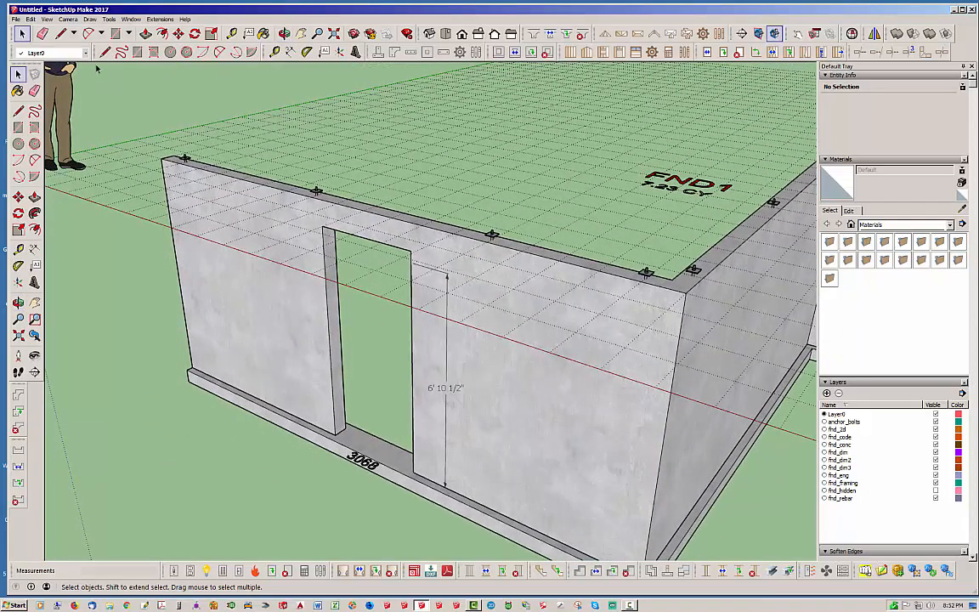
{"action": "mouse_move", "coordinate": [464, 394]}
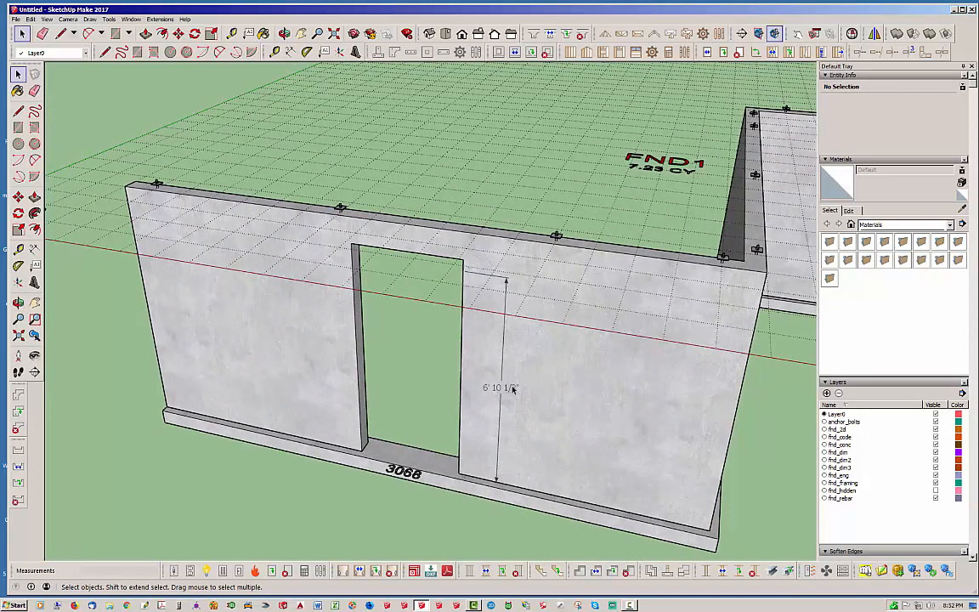
Step: Select the door opening in the front wall and delete it
{"action": "left_click", "coordinate": [501, 390]}
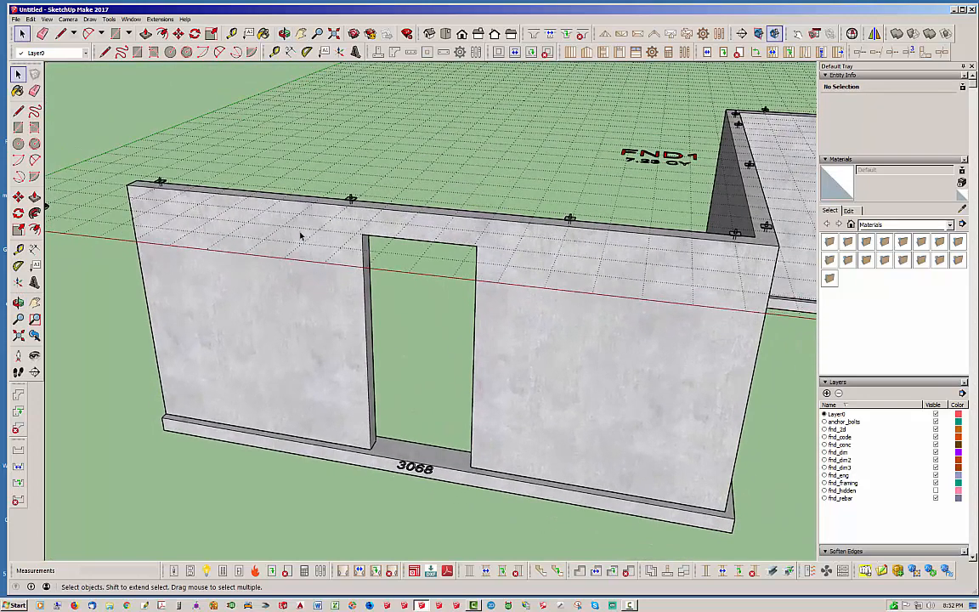
{"action": "mouse_move", "coordinate": [520, 88]}
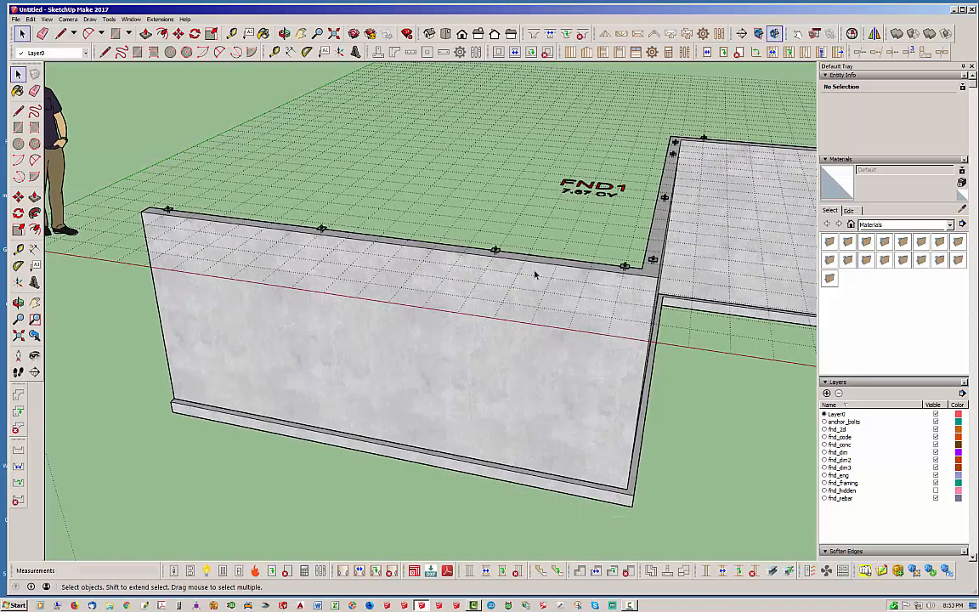
{"action": "mouse_move", "coordinate": [565, 212]}
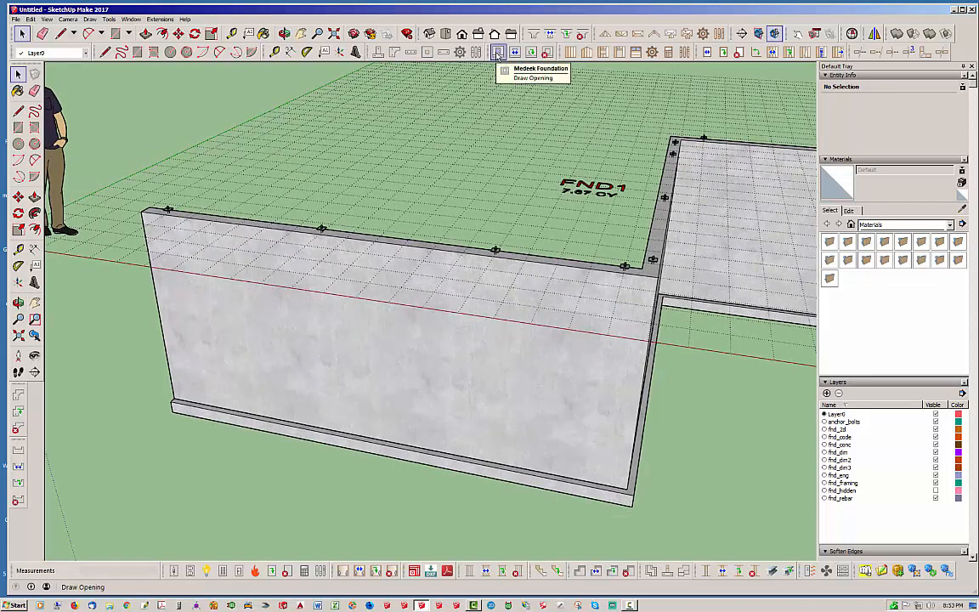
Step: Place a new opening with height 48 in the front foundation wall
{"action": "left_click", "coordinate": [493, 50]}
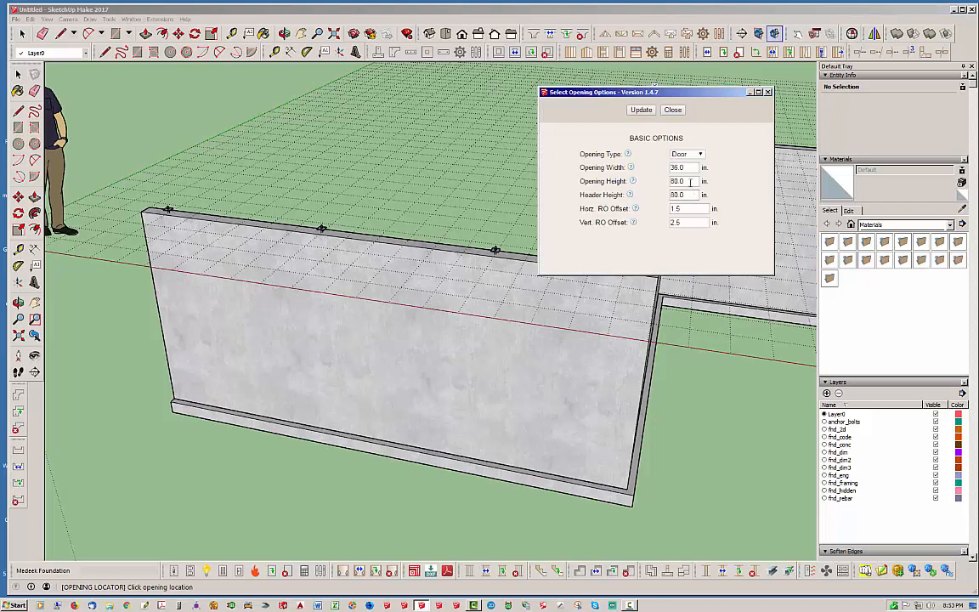
{"action": "type", "text": "48"}
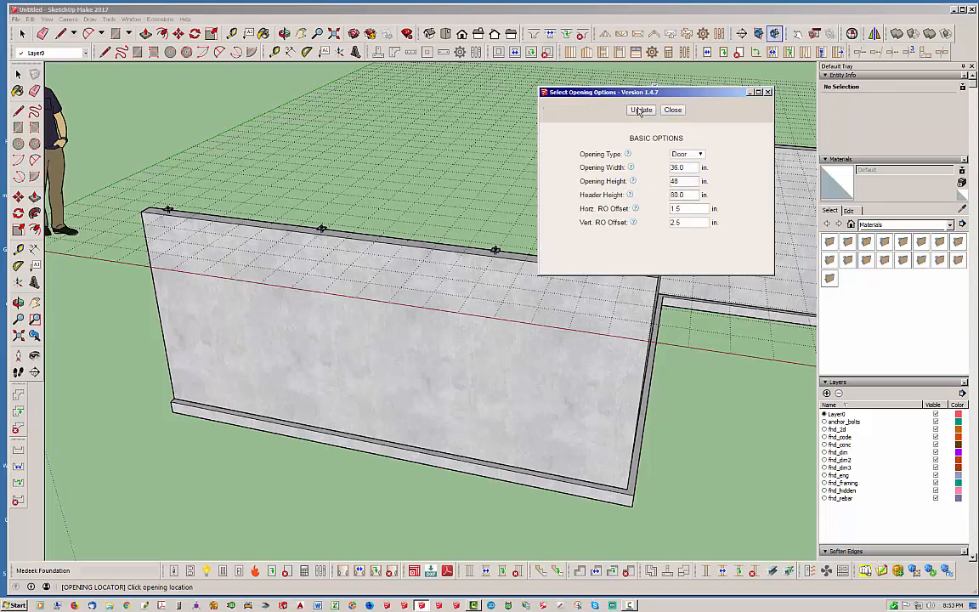
{"action": "left_click", "coordinate": [374, 245]}
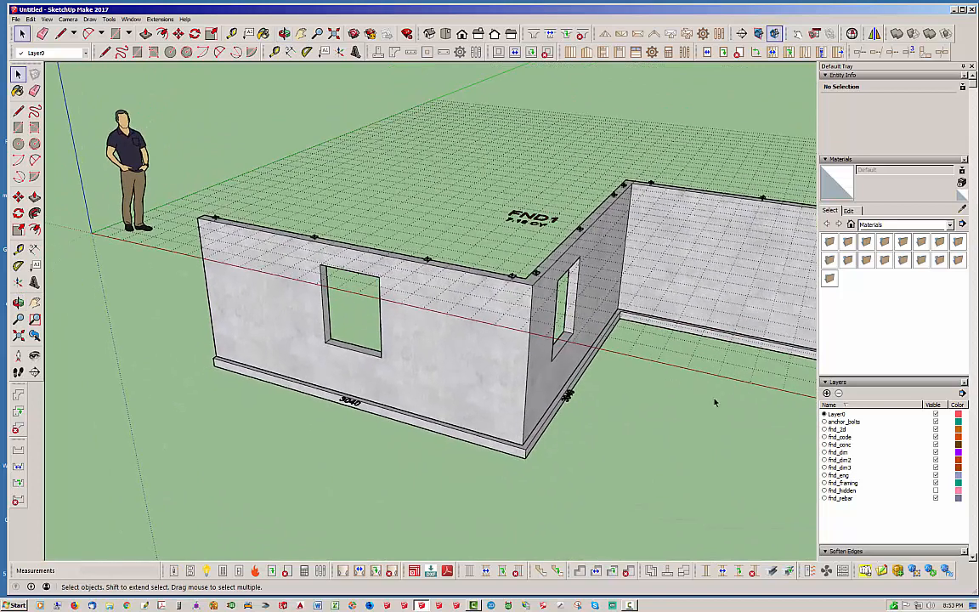
Step: Edit the stem wall foundation to CMU block walls, adjust the wall width and rebuild it
{"action": "right_click", "coordinate": [484, 370]}
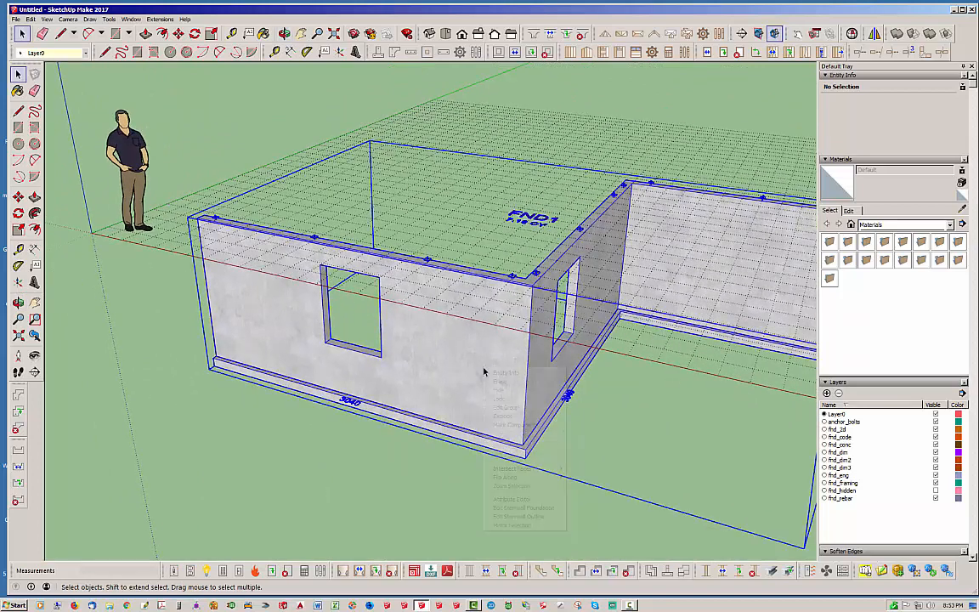
{"action": "right_click", "coordinate": [487, 371]}
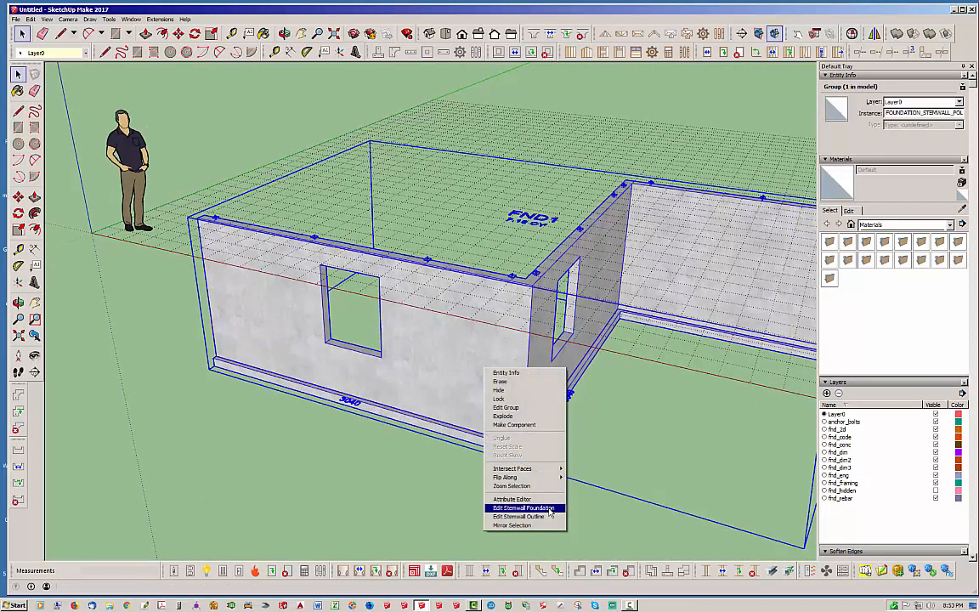
{"action": "left_click", "coordinate": [510, 508]}
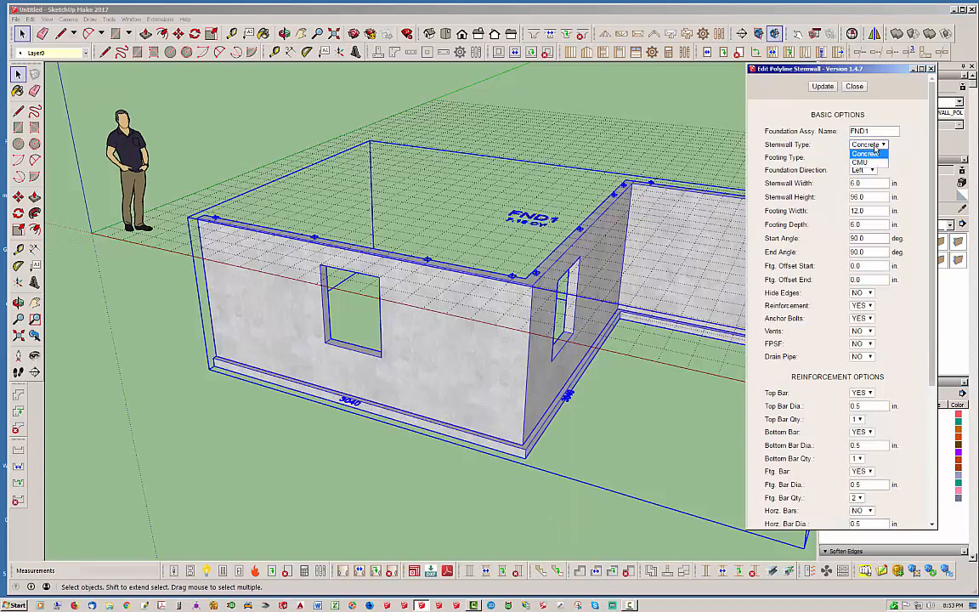
{"action": "left_click", "coordinate": [860, 161]}
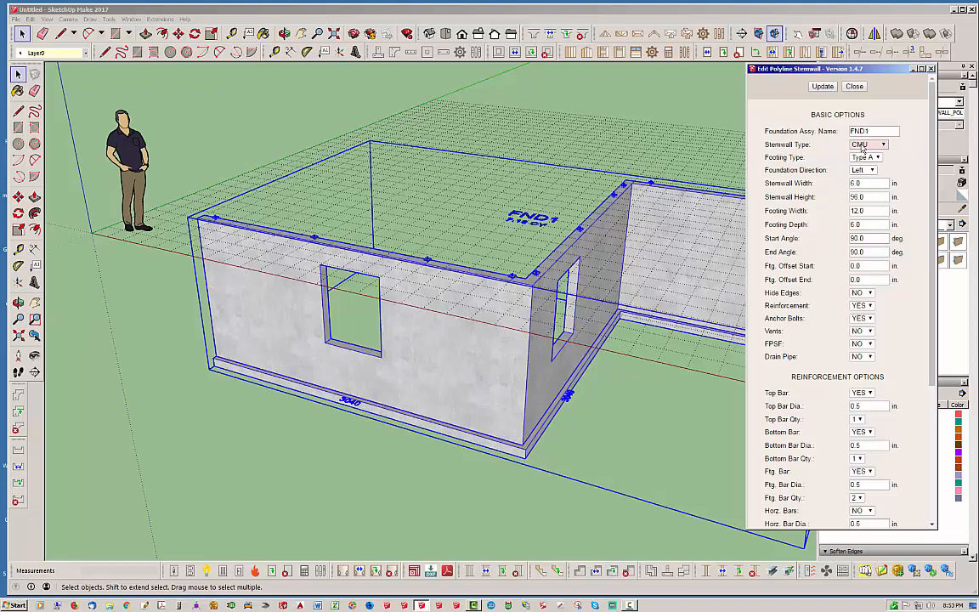
{"action": "left_click", "coordinate": [823, 85]}
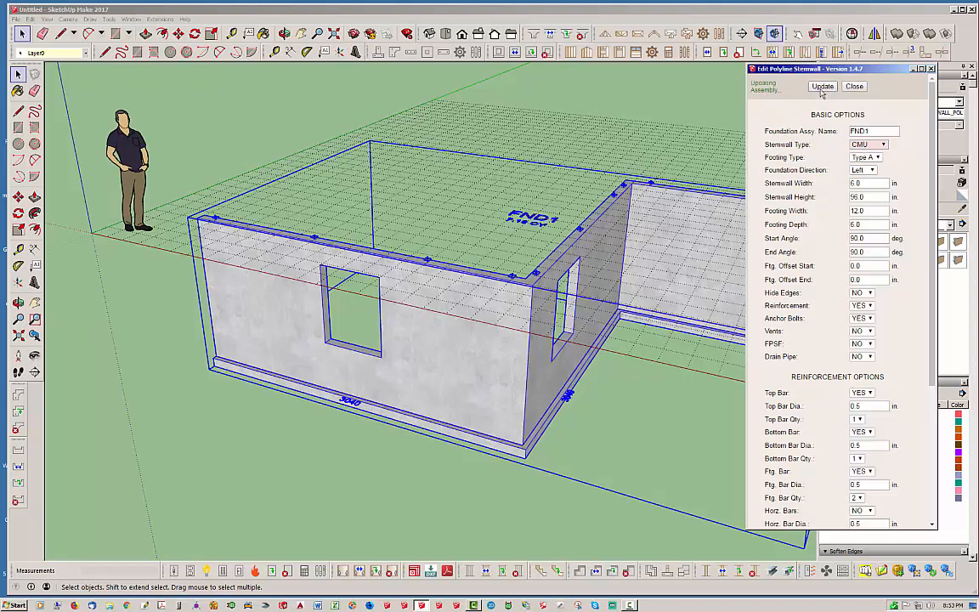
{"action": "left_click", "coordinate": [823, 85]}
{"action": "type", "text": "8"}
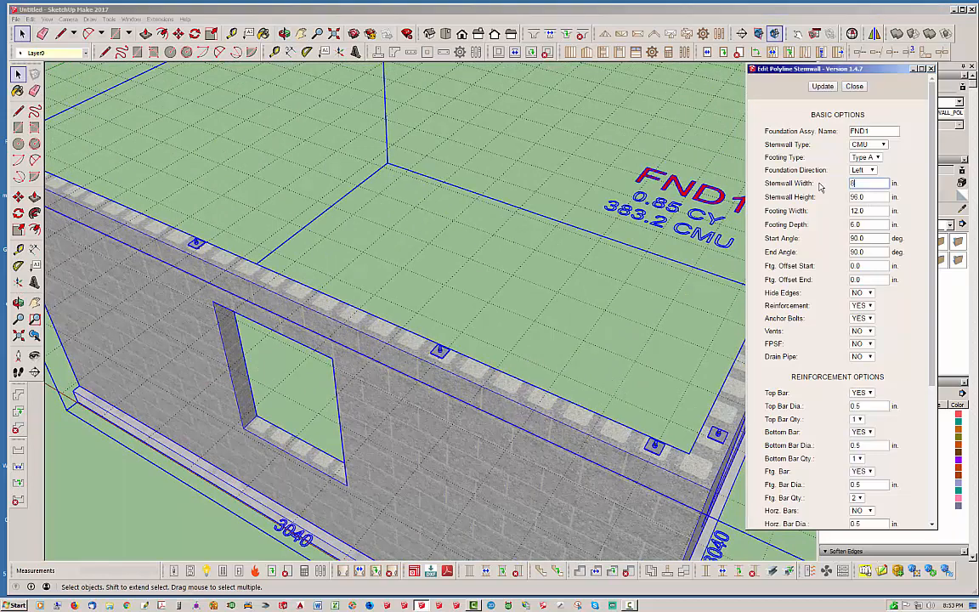
{"action": "left_click", "coordinate": [823, 85]}
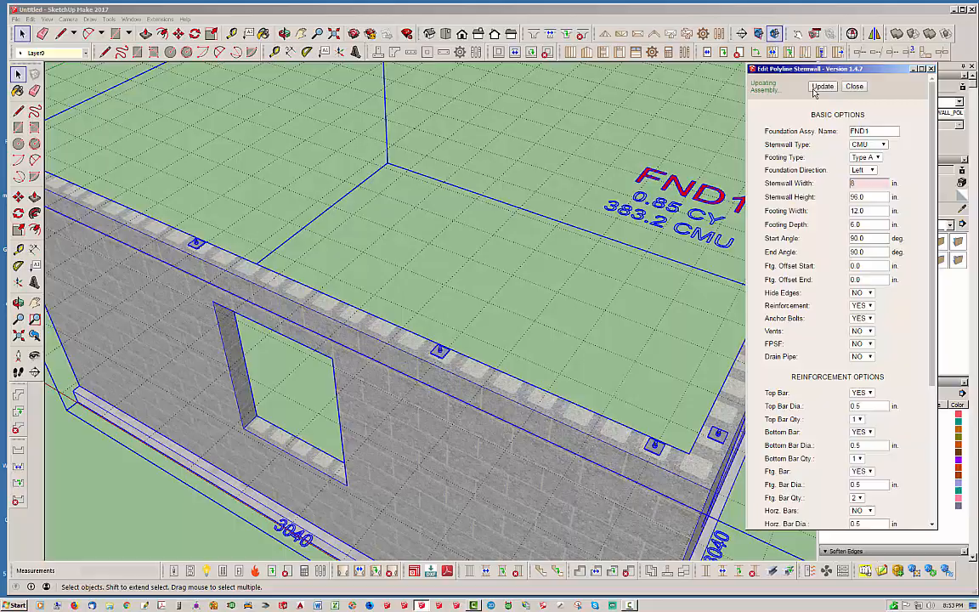
{"action": "left_click", "coordinate": [853, 85]}
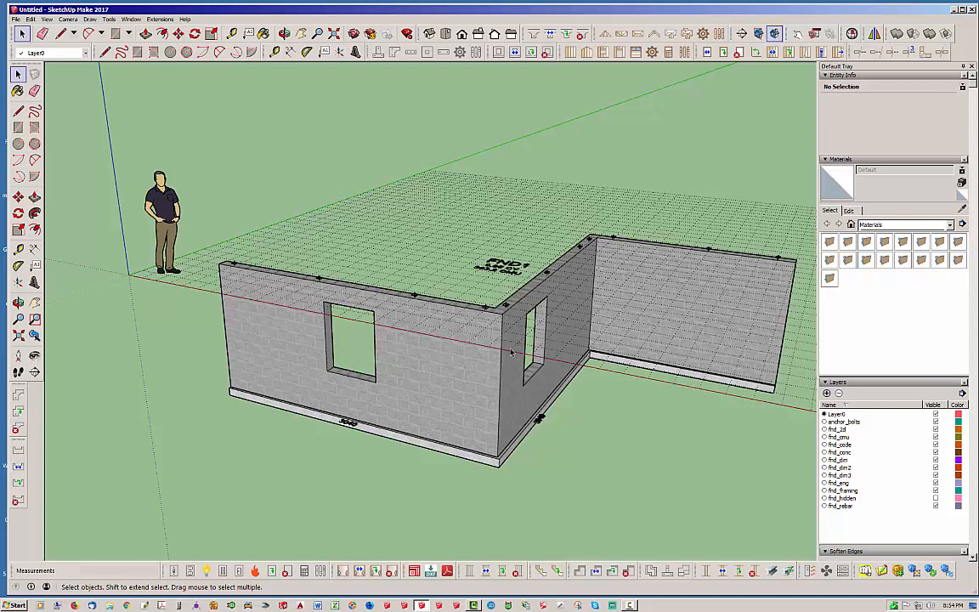
Step: Edit the stem wall foundation back to Concrete walls and rebuild it
{"action": "right_click", "coordinate": [484, 351]}
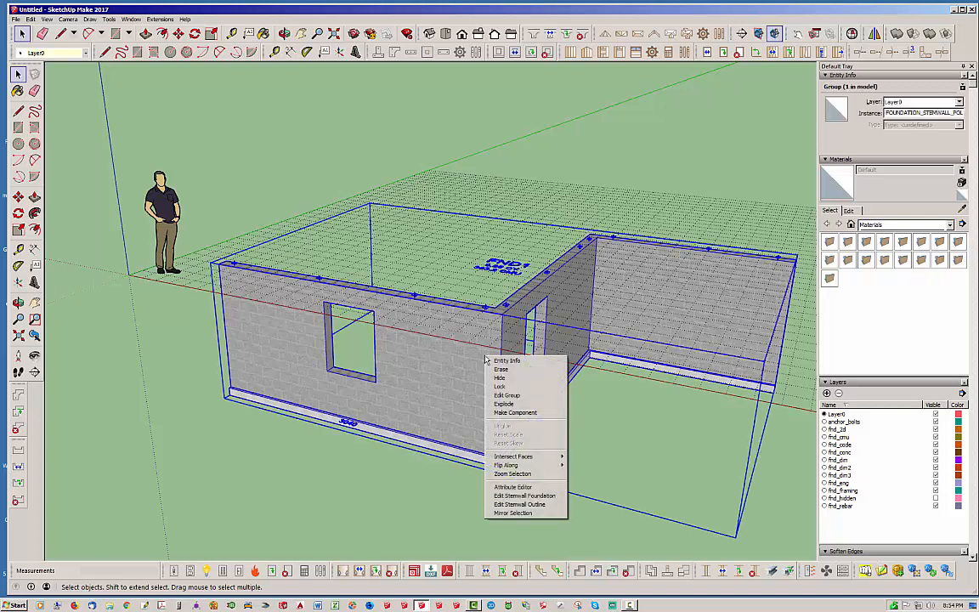
{"action": "left_click", "coordinate": [517, 494]}
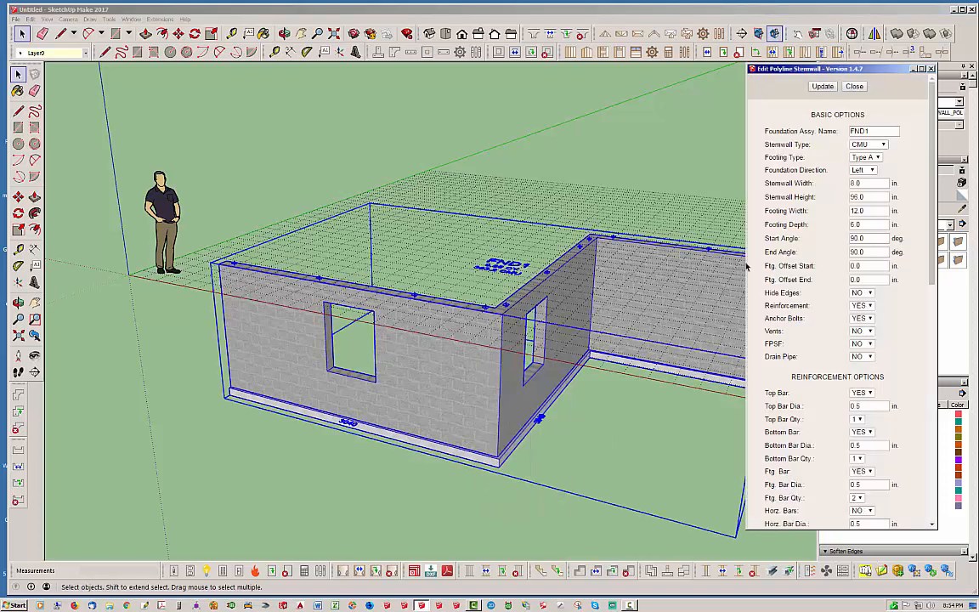
{"action": "left_click", "coordinate": [882, 145]}
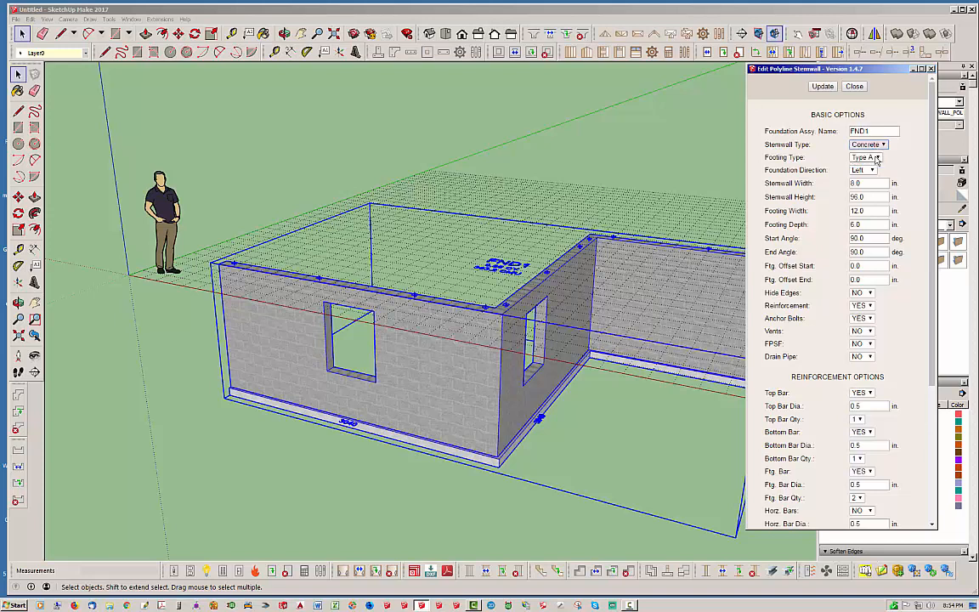
{"action": "left_click", "coordinate": [822, 85]}
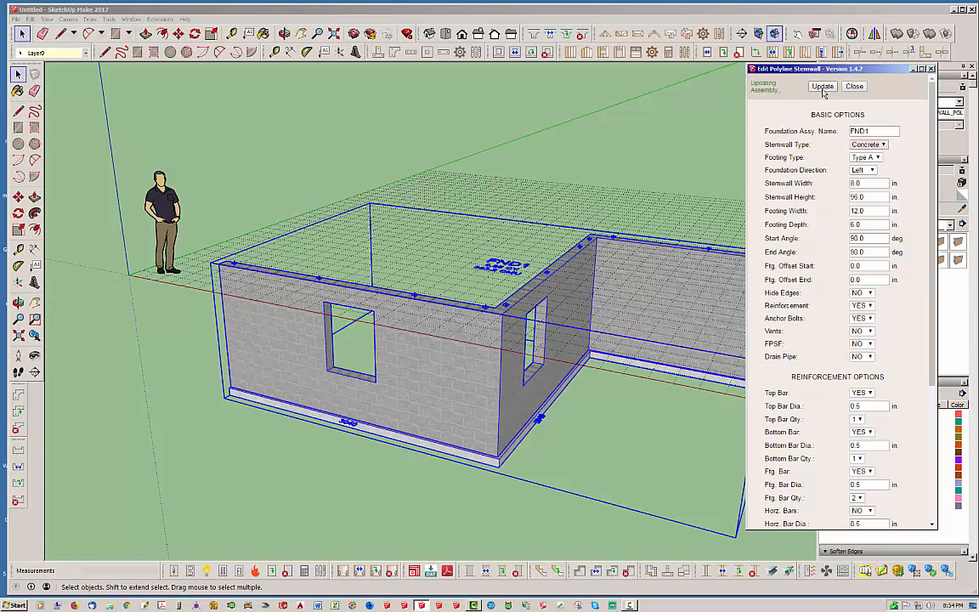
{"action": "left_click", "coordinate": [867, 85]}
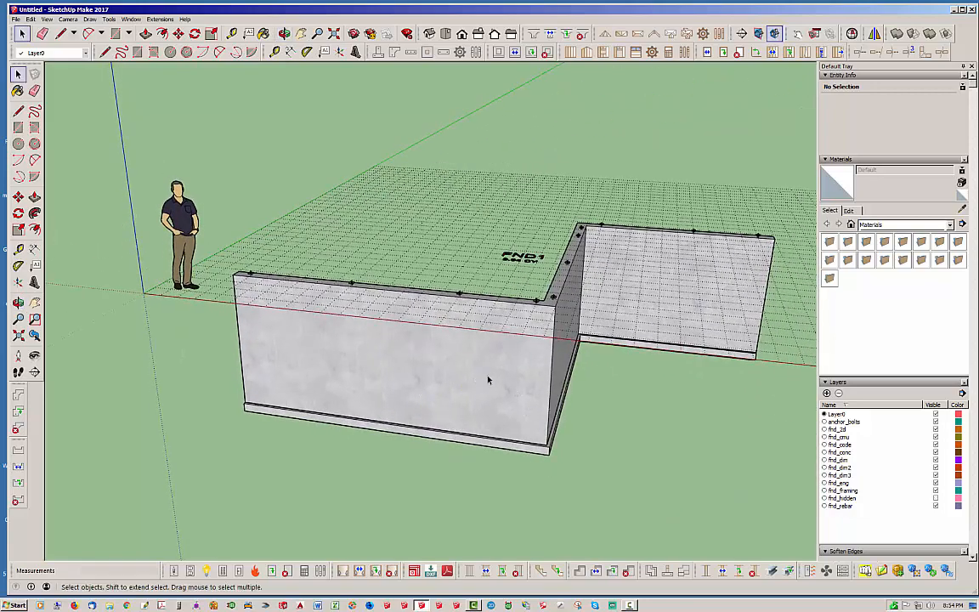
Step: Make the concrete wall material see-through so the footing shows, and orbit around it
{"action": "left_click", "coordinate": [489, 380]}
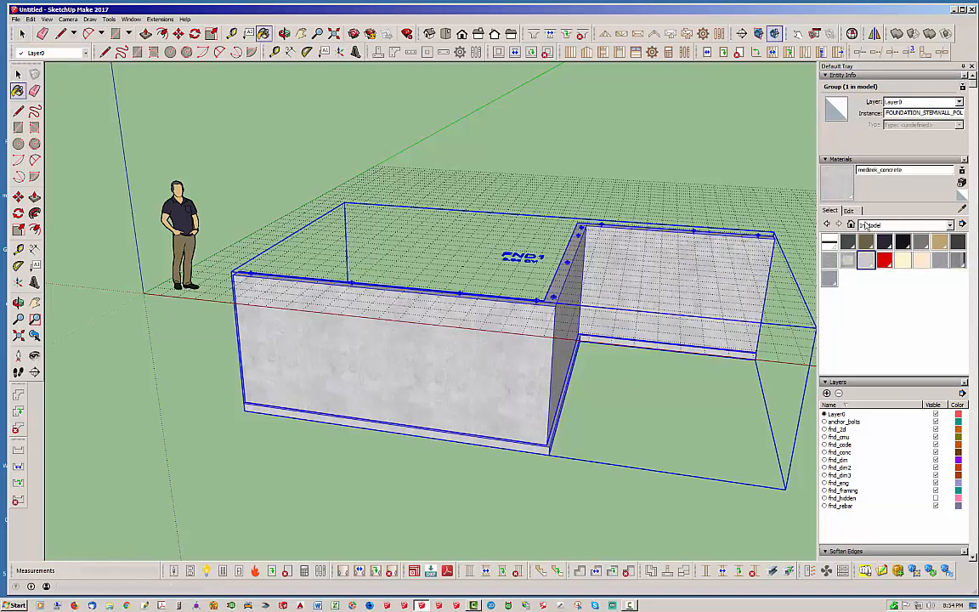
{"action": "left_click", "coordinate": [847, 211]}
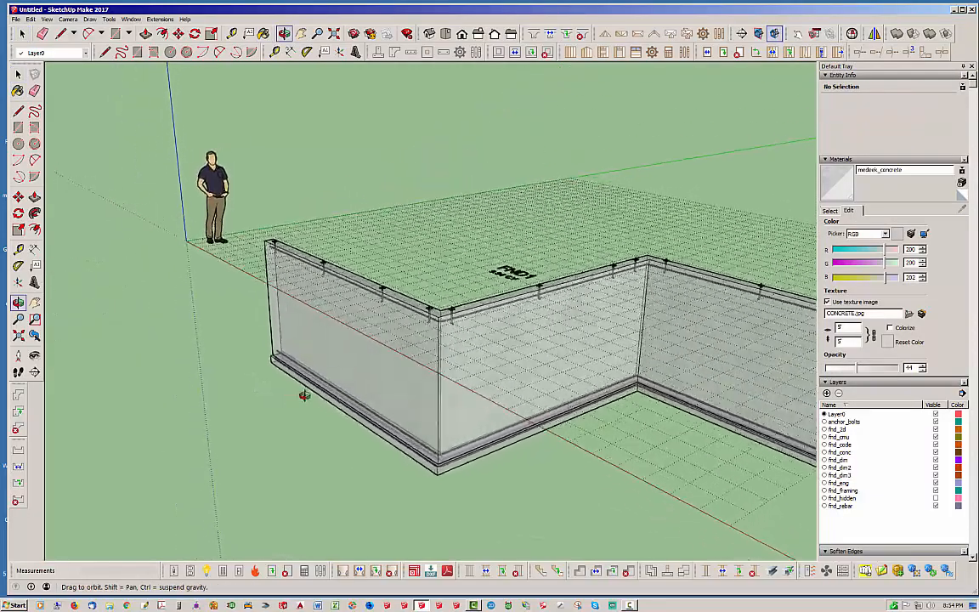
{"action": "left_click_drag", "start_coordinate": [304, 394], "coordinate": [430, 414]}
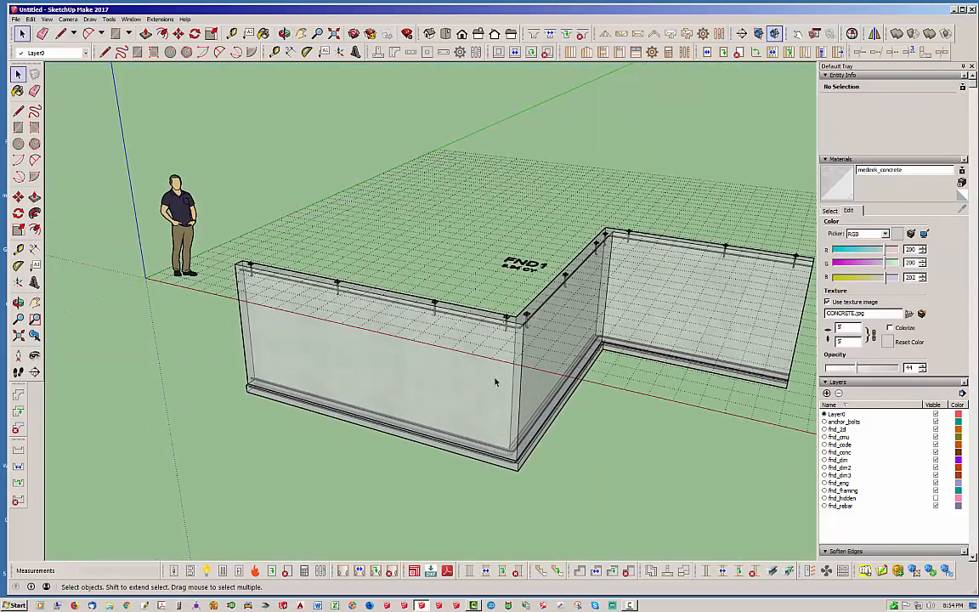
Step: Edit the foundation: Top and Bottom Bar off, Horz./Vert. Bars on at 16 spacing
{"action": "right_click", "coordinate": [496, 382]}
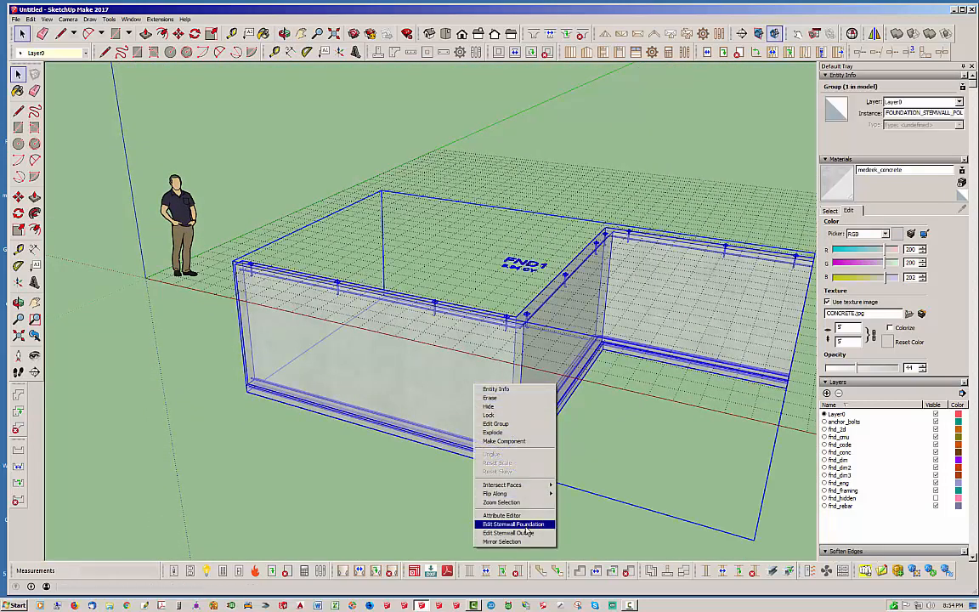
{"action": "left_click", "coordinate": [510, 524]}
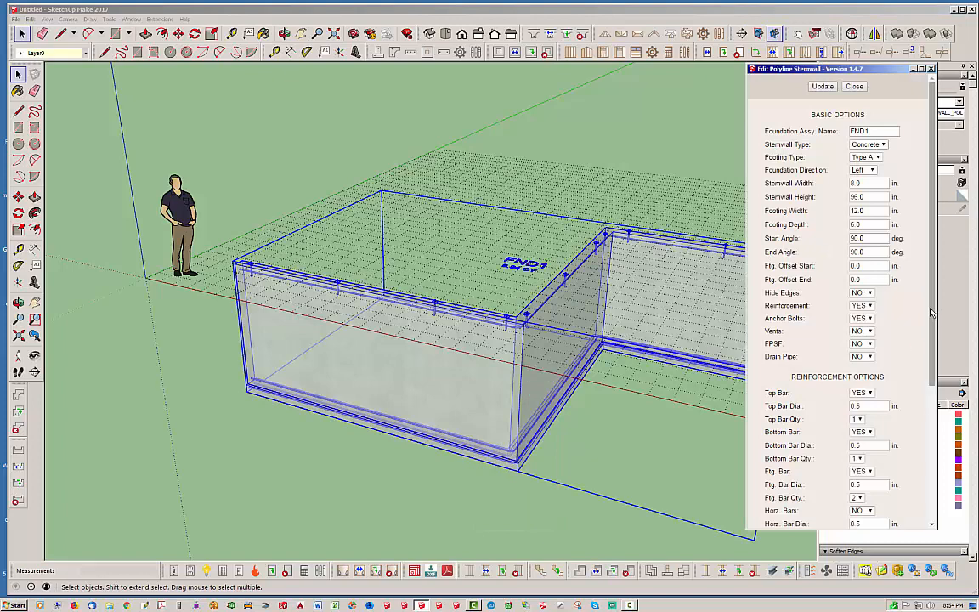
{"action": "scroll", "scroll_direction": "down", "scroll_amount": 3}
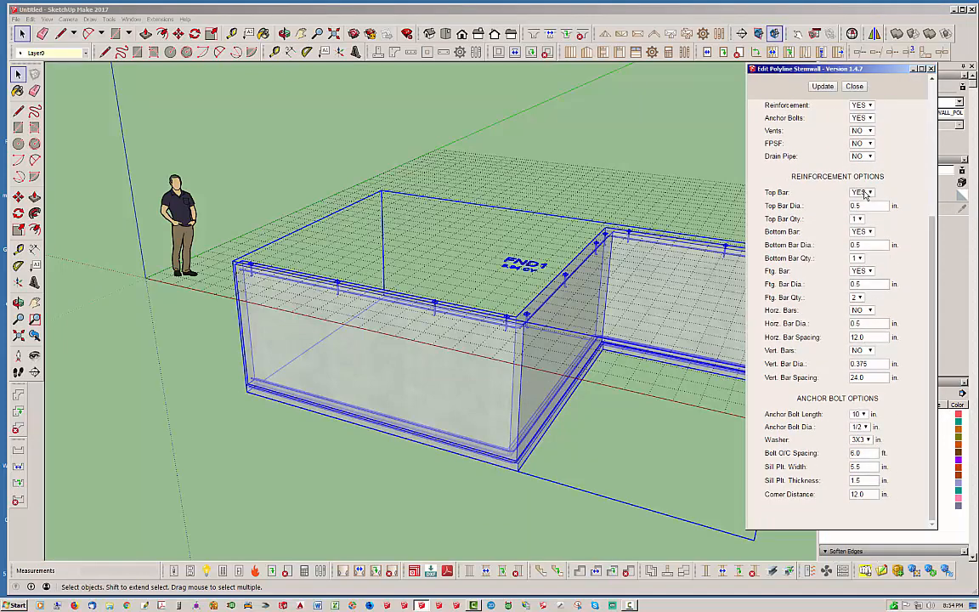
{"action": "left_click", "coordinate": [870, 192]}
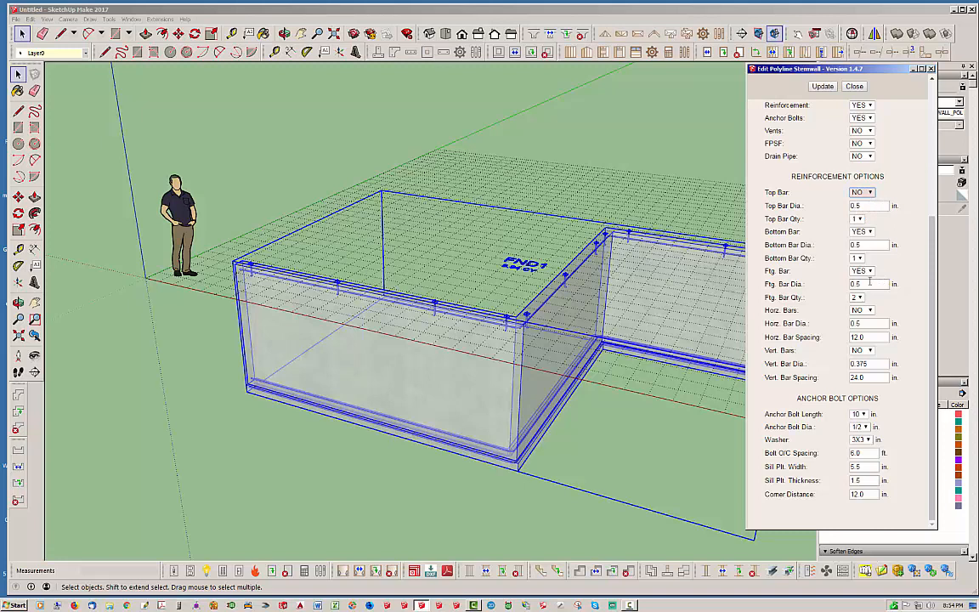
{"action": "left_click", "coordinate": [869, 309]}
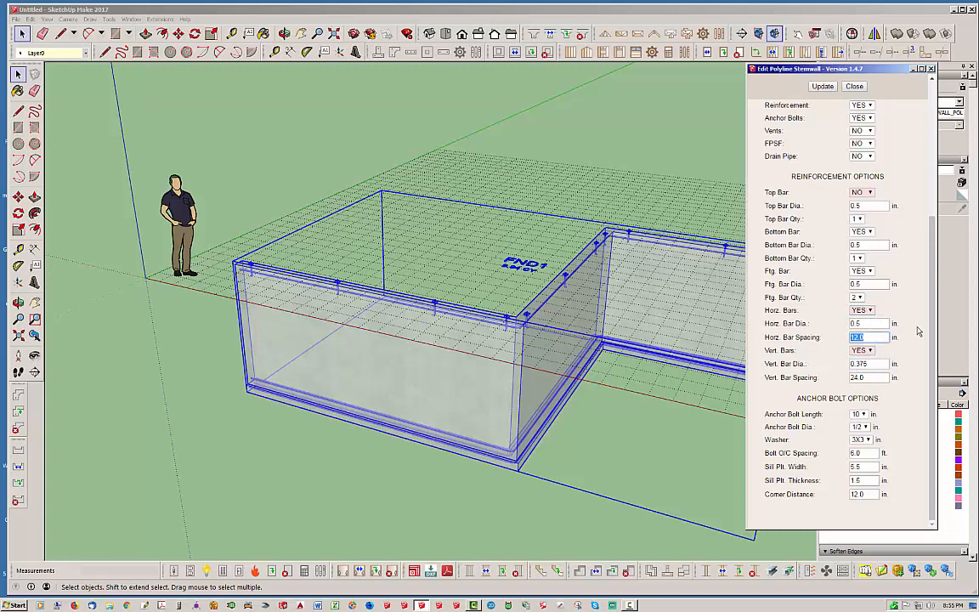
{"action": "type", "text": "16"}
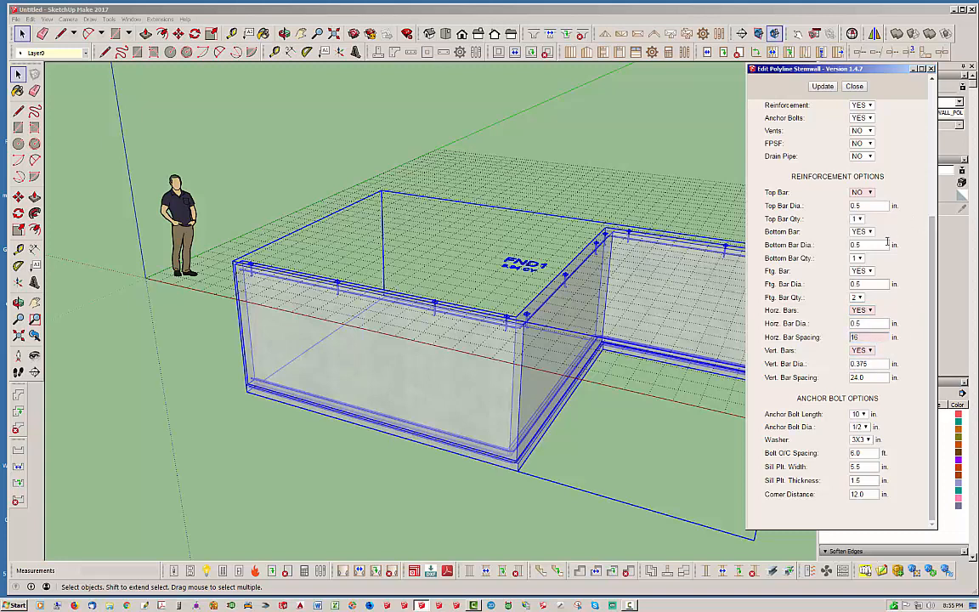
{"action": "left_click", "coordinate": [860, 231]}
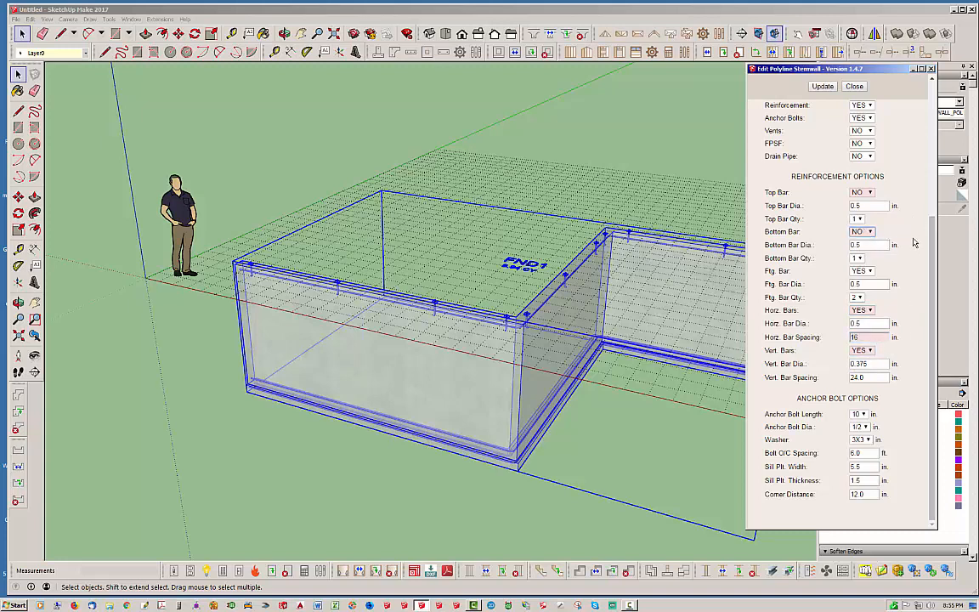
Step: Update the foundation to build the rebar grid, close the parameters and inspect it
{"action": "left_click", "coordinate": [822, 85]}
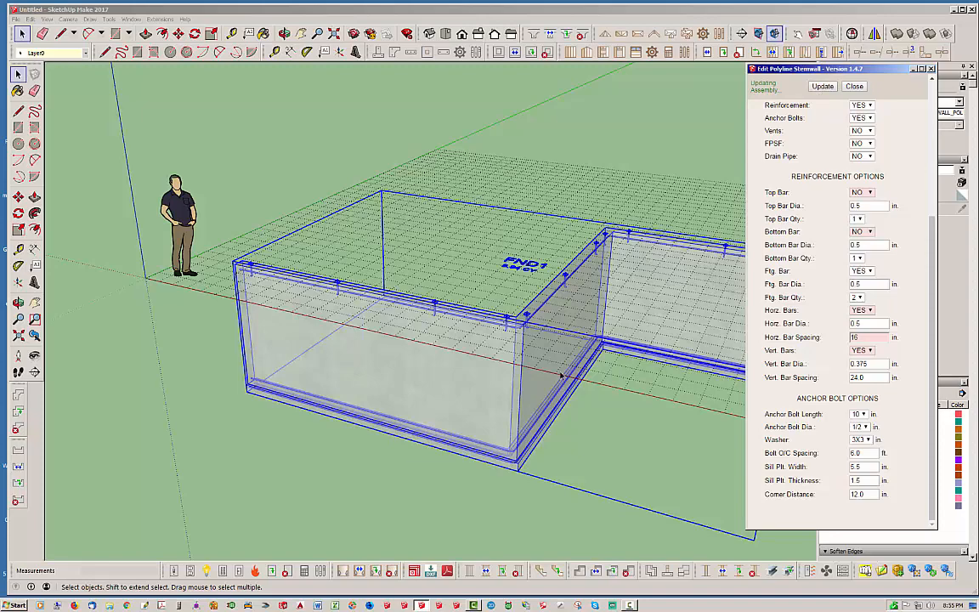
{"action": "left_click", "coordinate": [823, 85]}
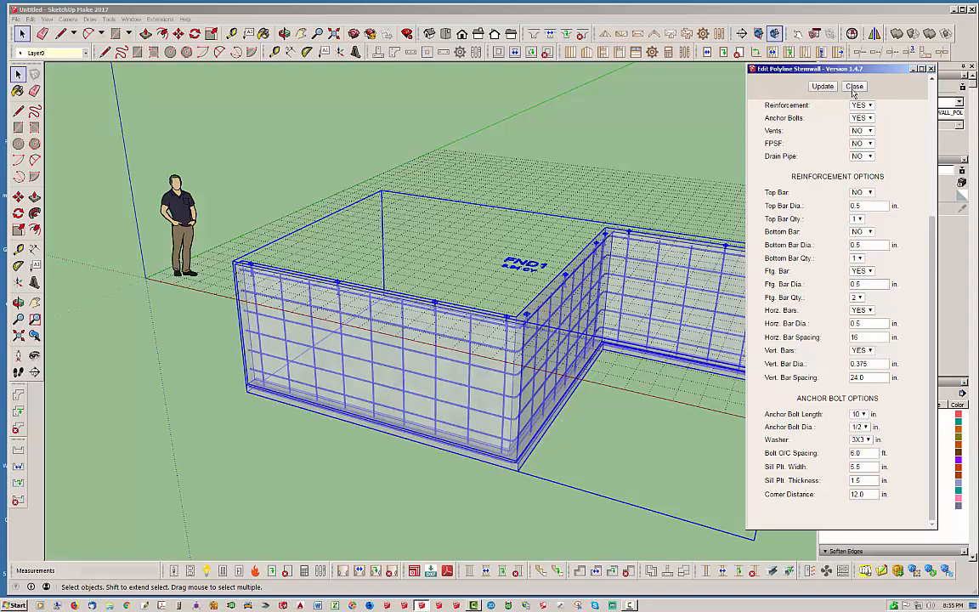
{"action": "left_click", "coordinate": [855, 85]}
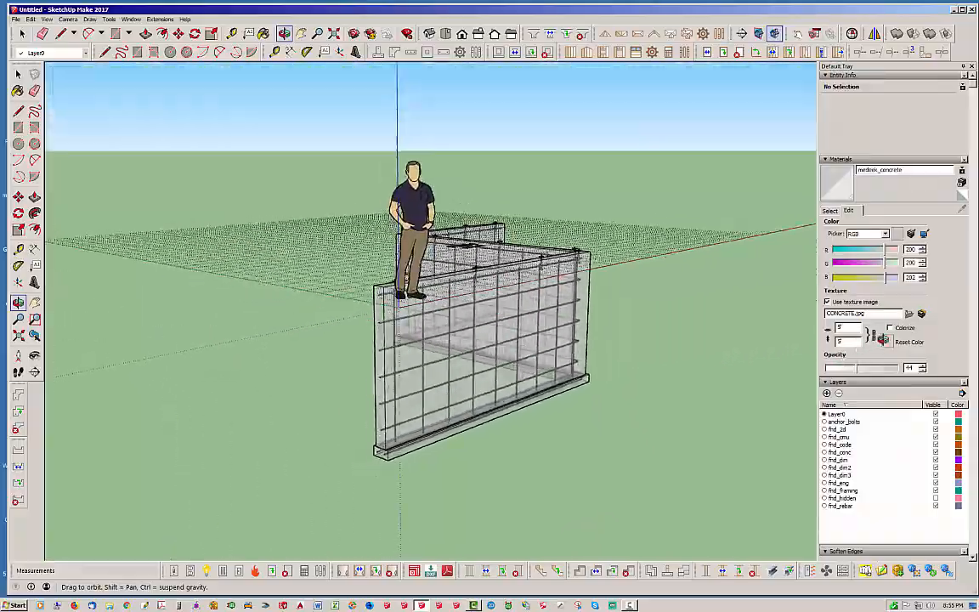
{"action": "left_click_drag", "start_coordinate": [408, 255], "coordinate": [462, 364]}
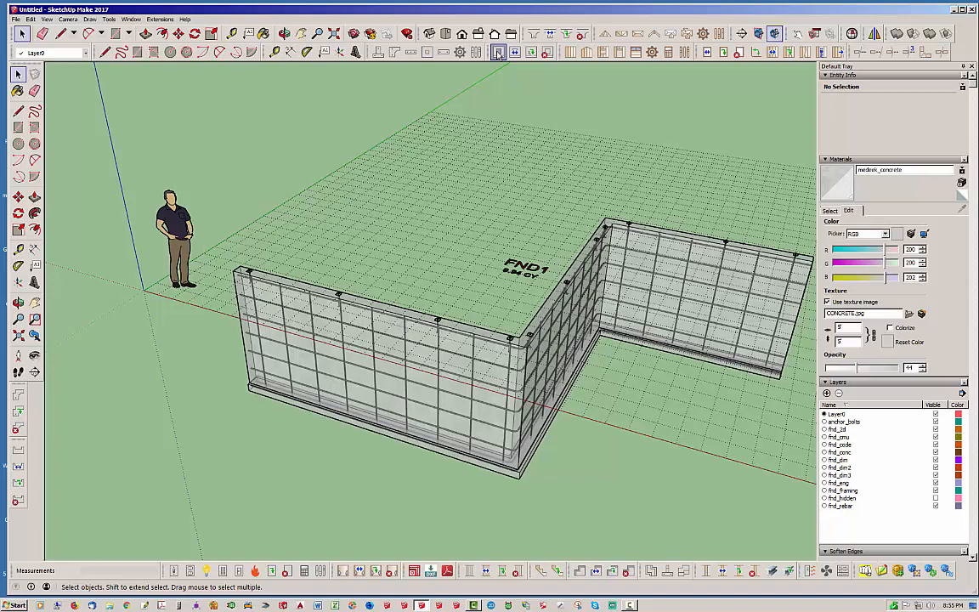
Step: Start a foundation opening and set its Opening Type to Window
{"action": "left_click", "coordinate": [500, 53]}
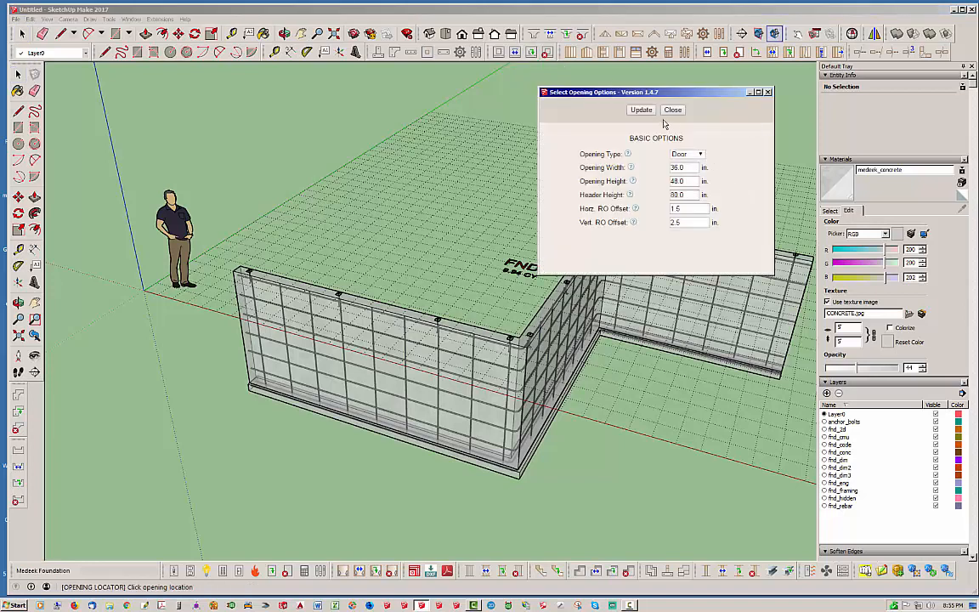
{"action": "left_click", "coordinate": [701, 153]}
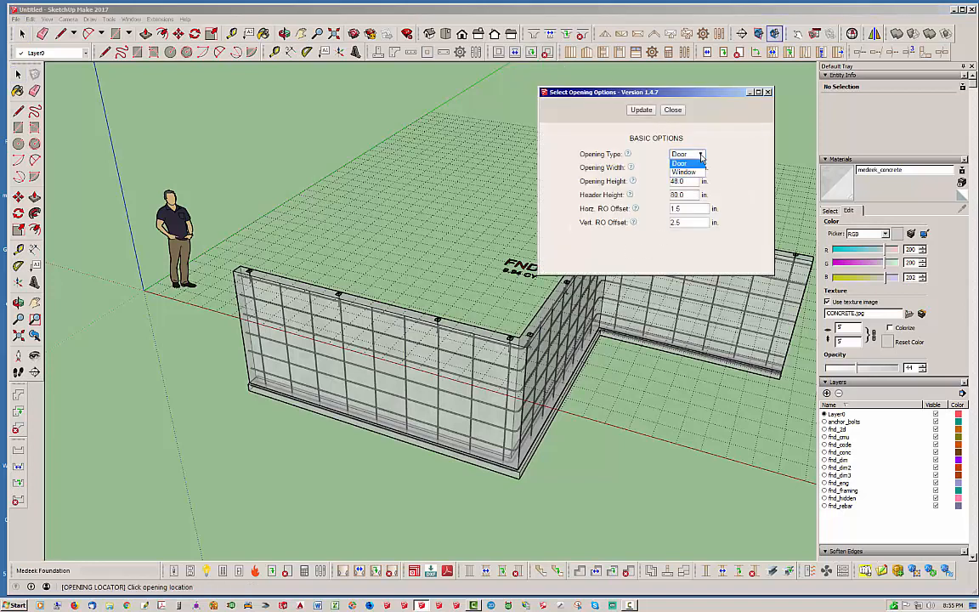
{"action": "left_click", "coordinate": [685, 170]}
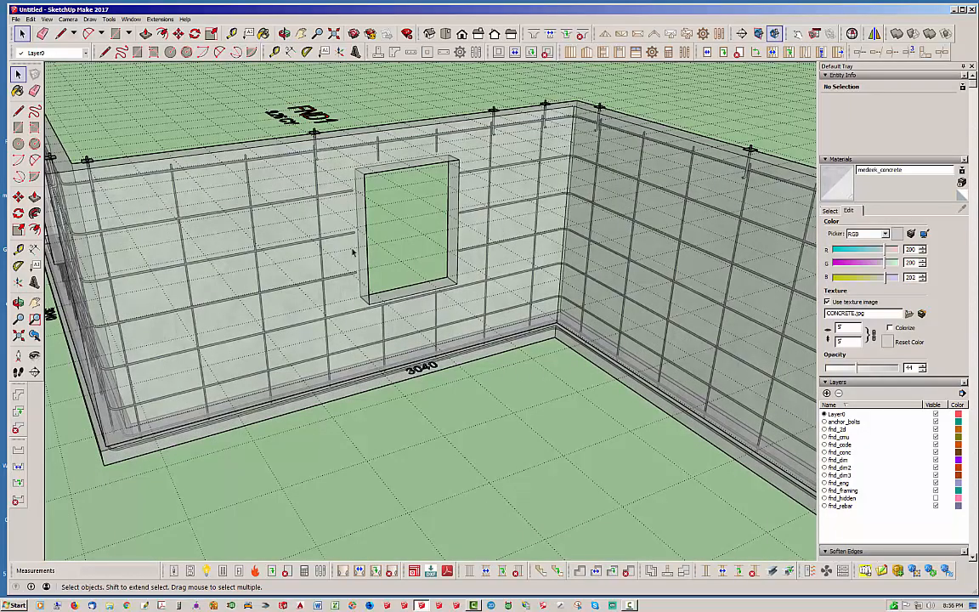
{"action": "left_click_drag", "start_coordinate": [354, 252], "coordinate": [491, 340]}
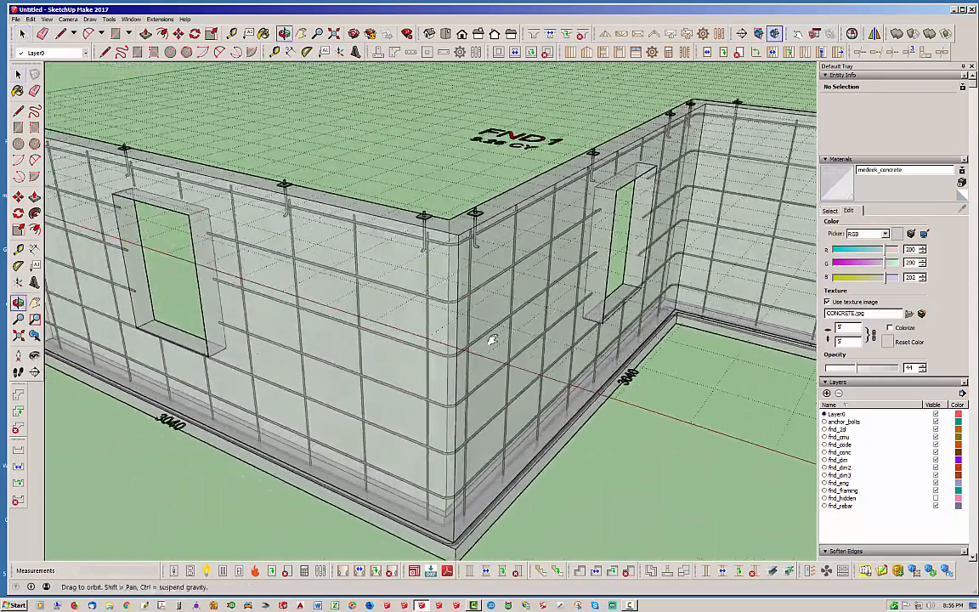
{"action": "left_click_drag", "start_coordinate": [493, 340], "coordinate": [462, 332]}
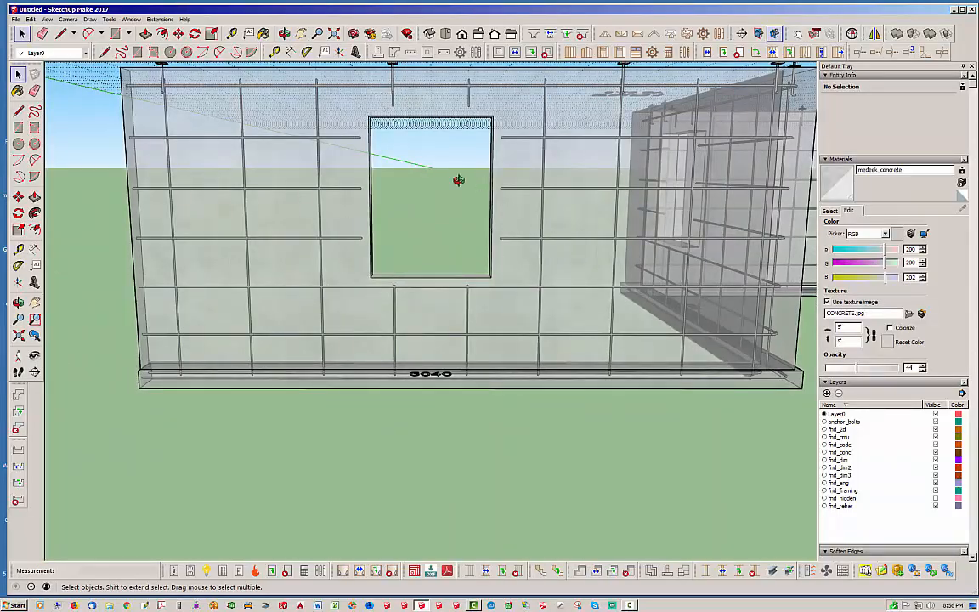
{"action": "left_click_drag", "start_coordinate": [459, 180], "coordinate": [380, 272]}
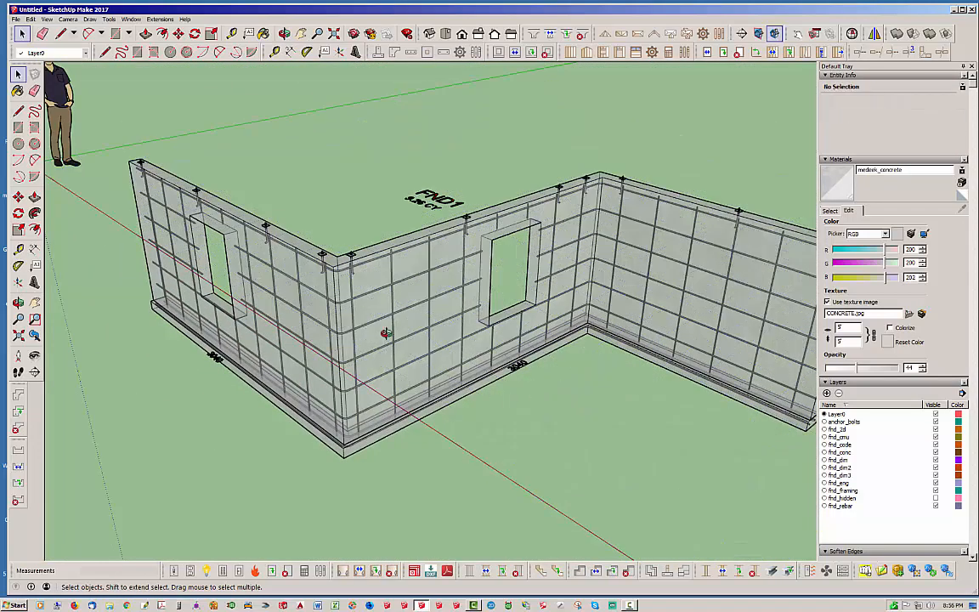
{"action": "left_click_drag", "start_coordinate": [384, 333], "coordinate": [484, 323]}
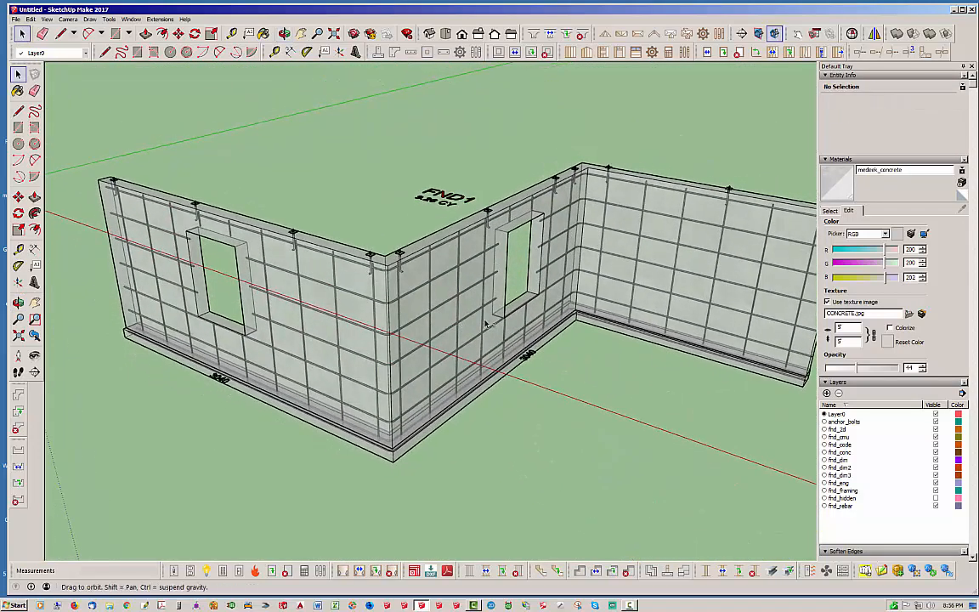